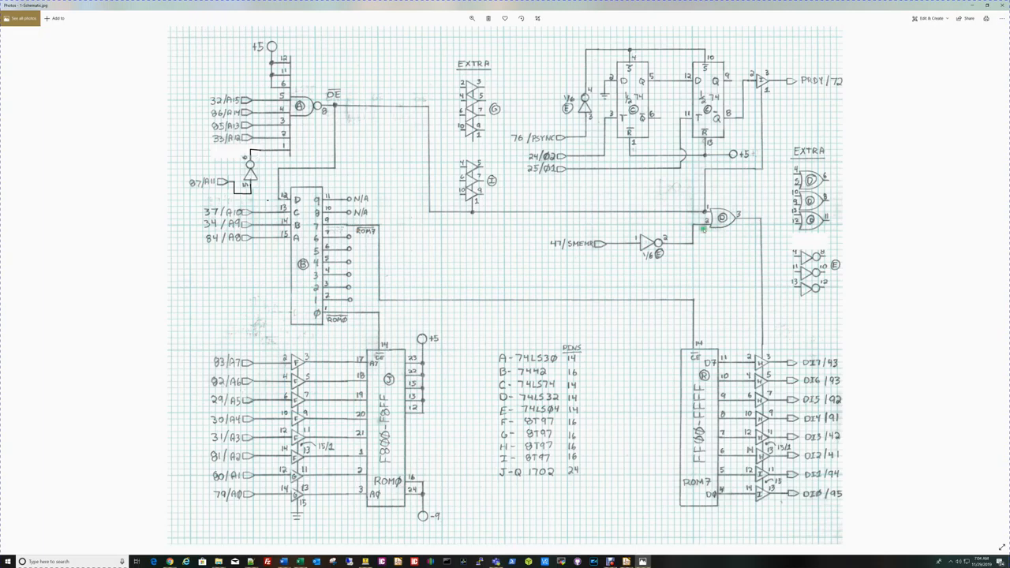
{"action": "mouse_move", "coordinate": [174, 173]}
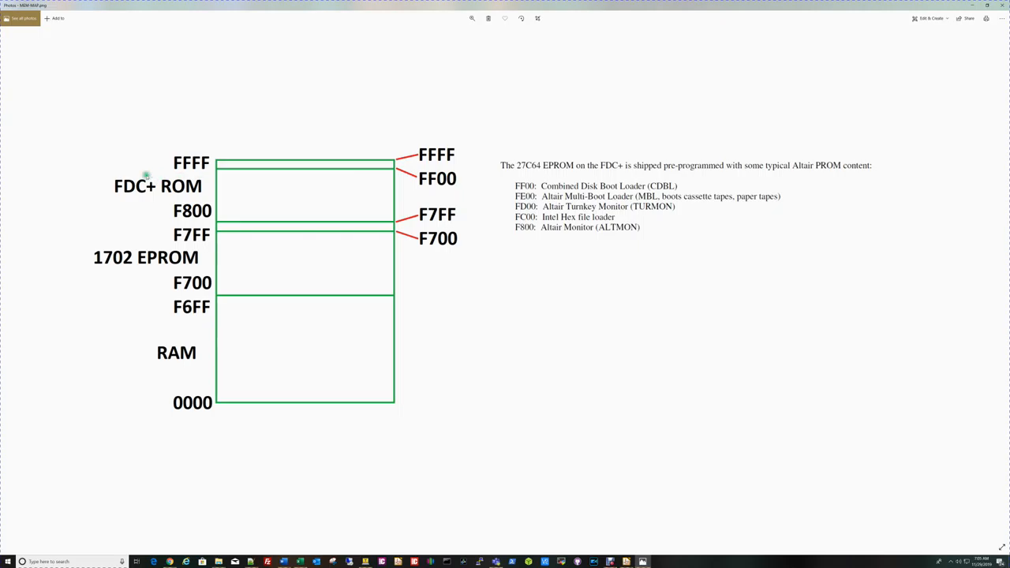
{"action": "mouse_move", "coordinate": [150, 186]}
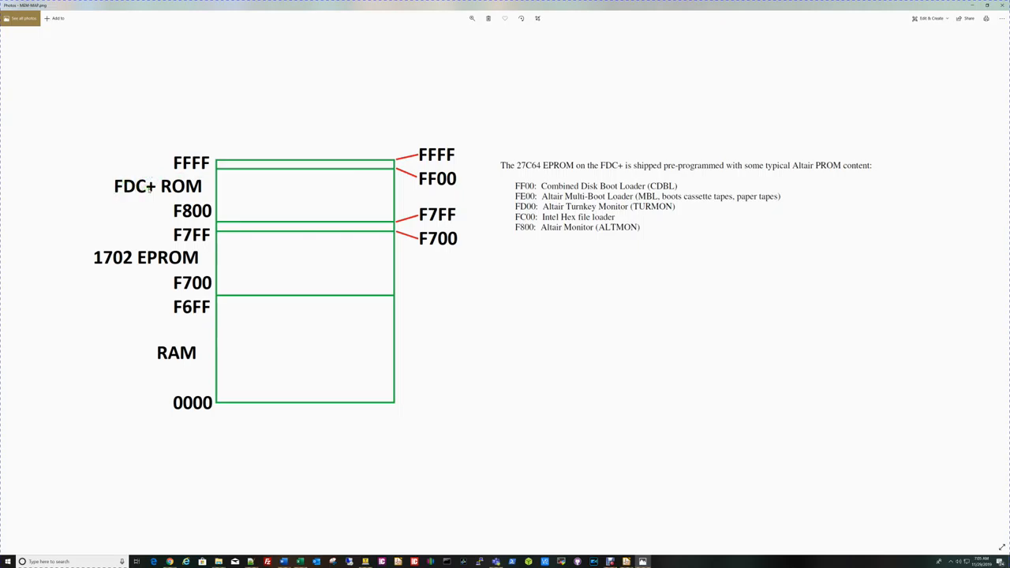
{"action": "mouse_move", "coordinate": [292, 218]}
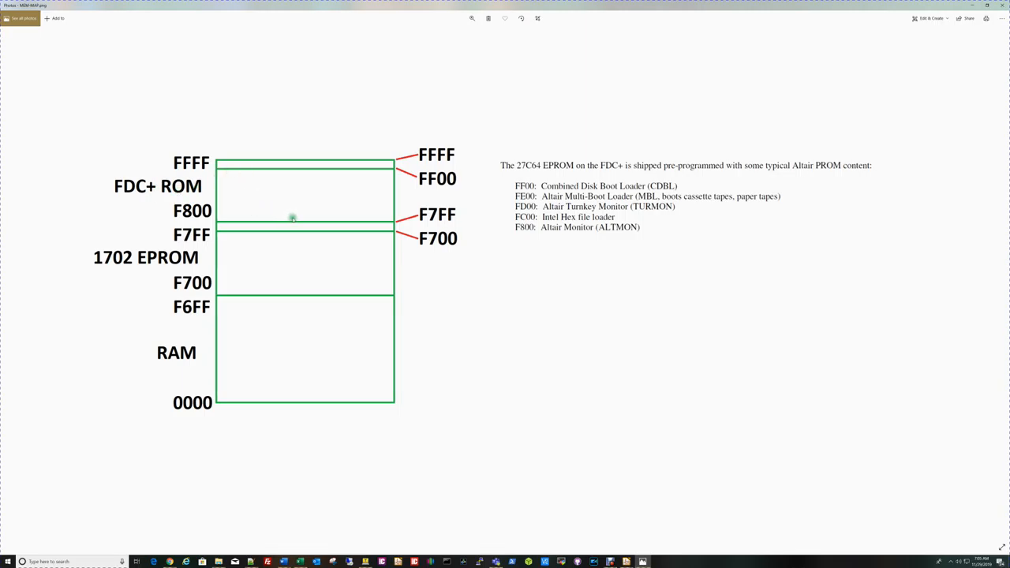
{"action": "mouse_move", "coordinate": [189, 180]}
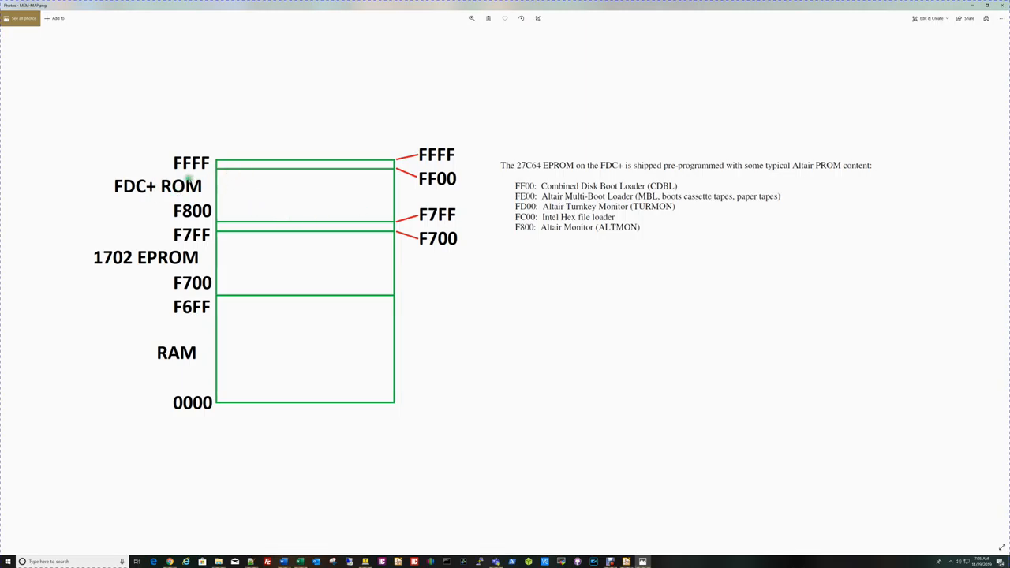
{"action": "mouse_move", "coordinate": [213, 245]}
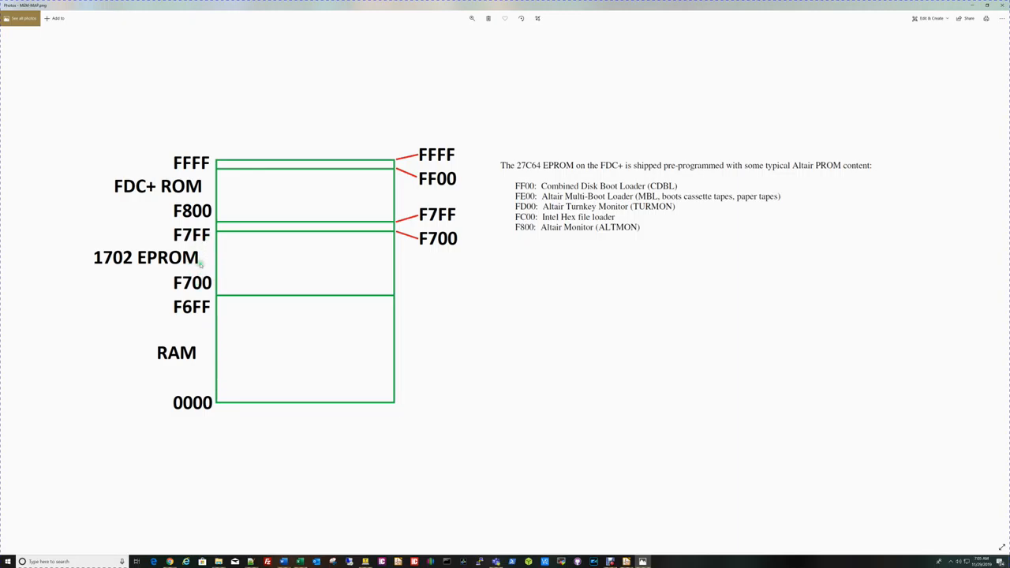
{"action": "mouse_move", "coordinate": [408, 137]}
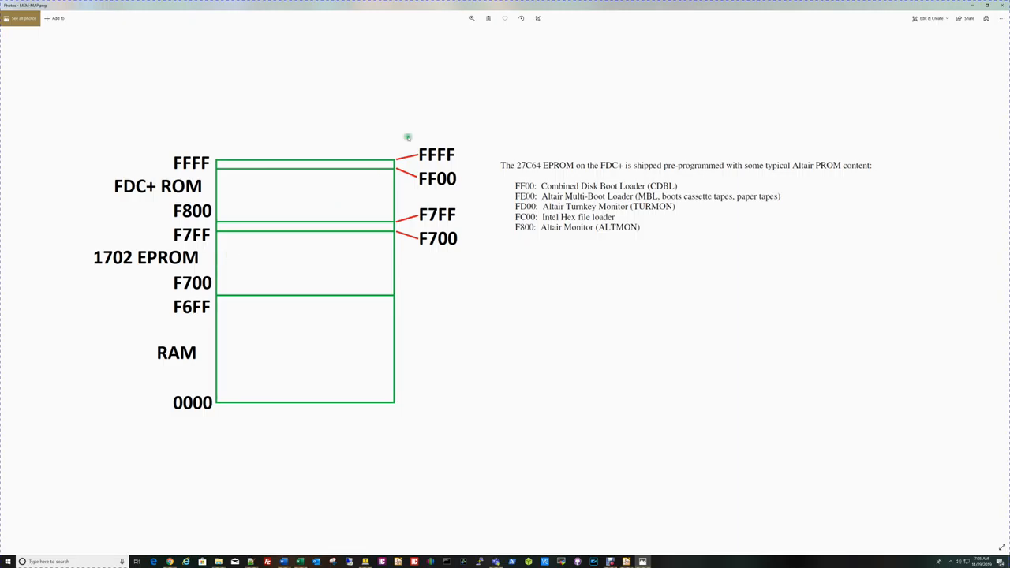
{"action": "mouse_move", "coordinate": [556, 154]}
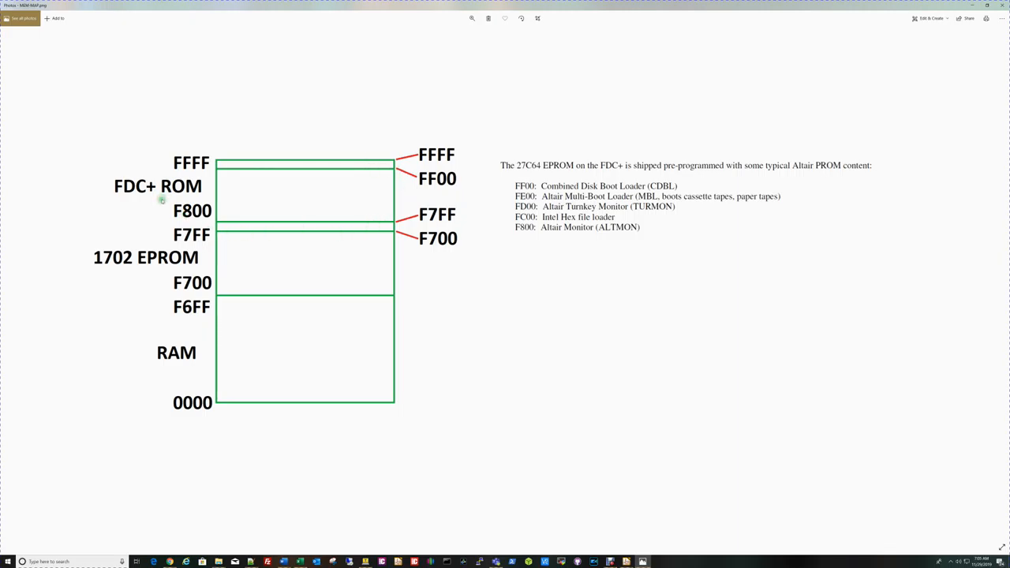
{"action": "mouse_move", "coordinate": [138, 269]}
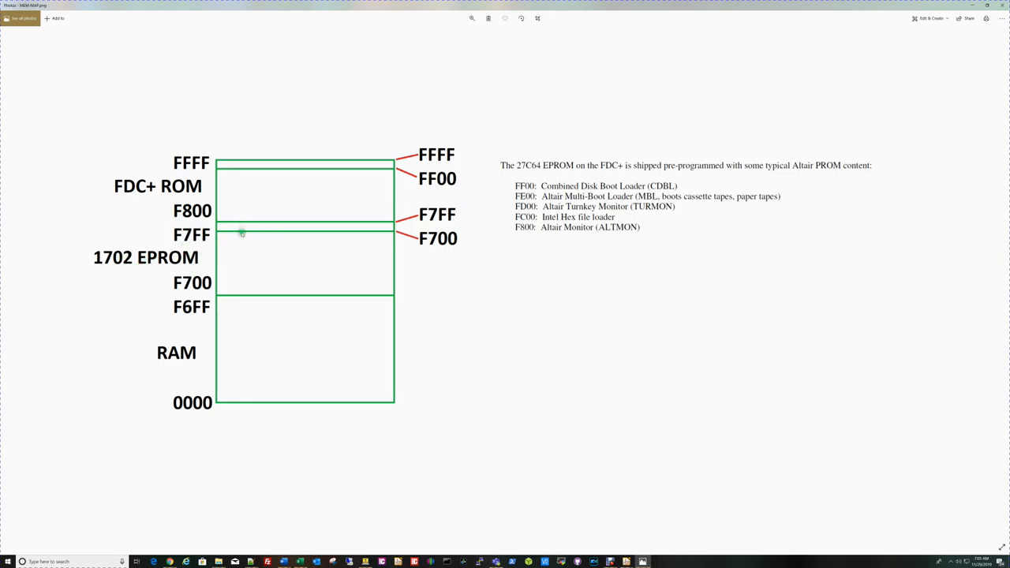
{"action": "mouse_move", "coordinate": [263, 166]}
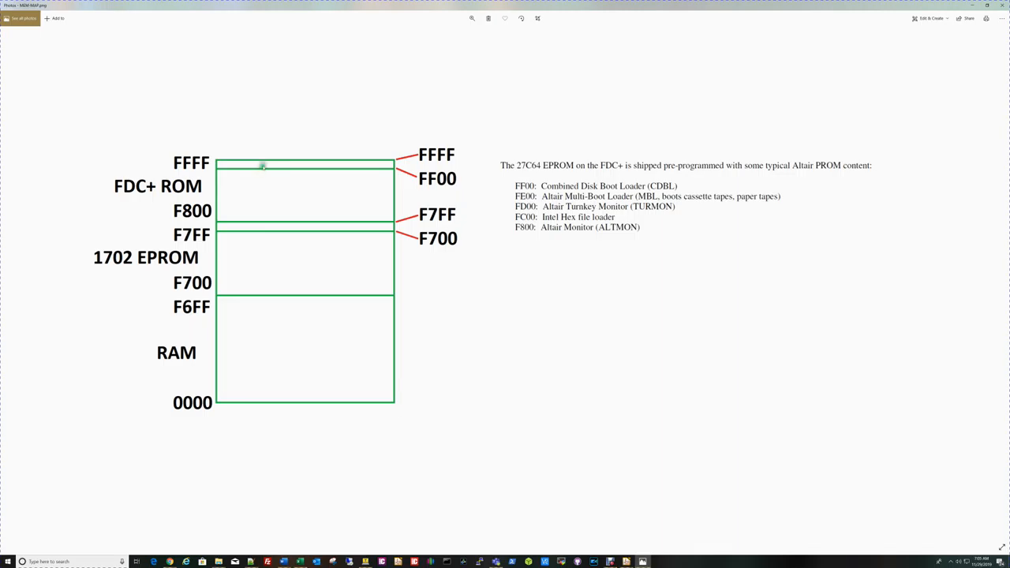
{"action": "mouse_move", "coordinate": [294, 227]}
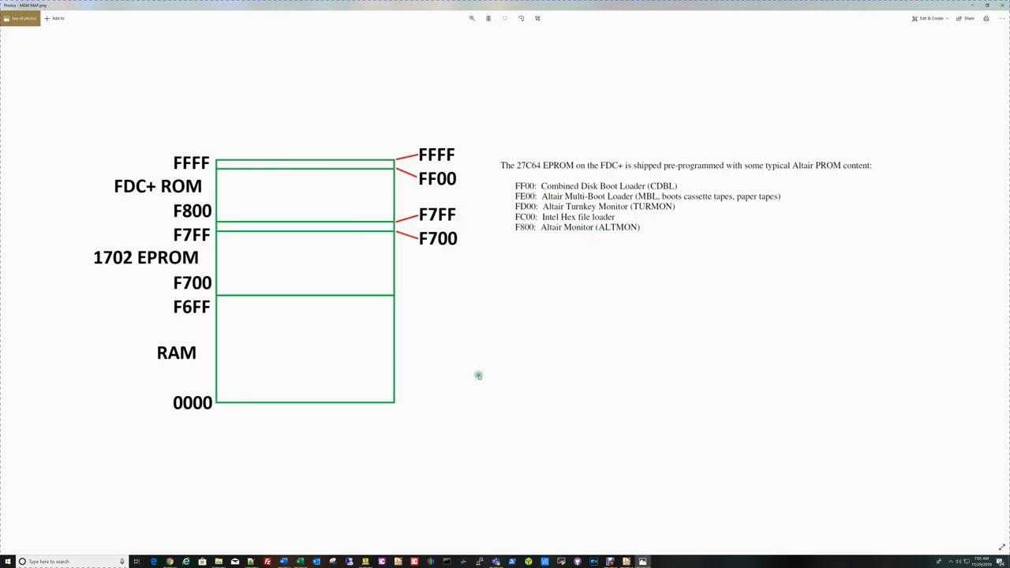
{"action": "mouse_move", "coordinate": [421, 348]}
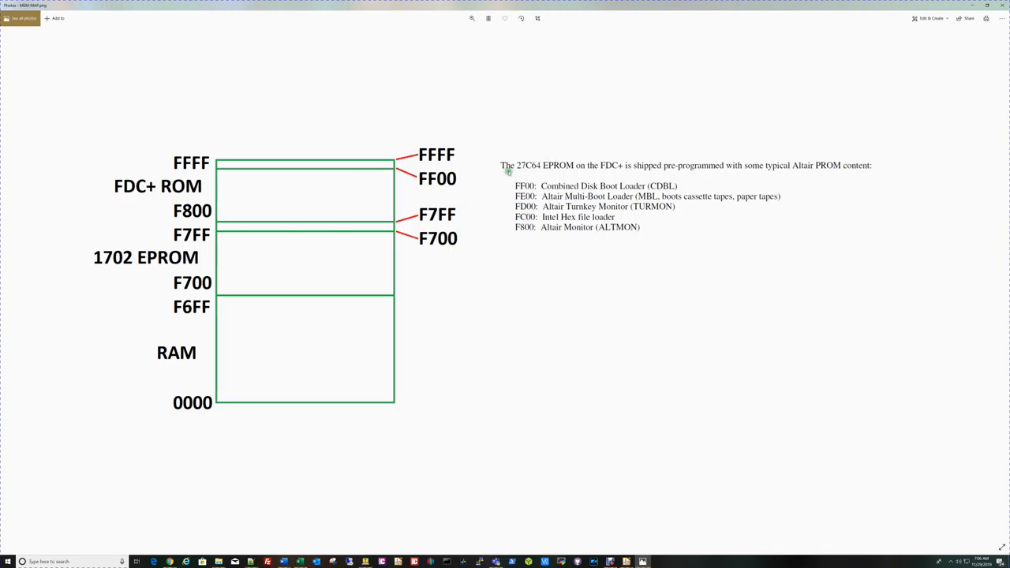
{"action": "mouse_move", "coordinate": [572, 168]}
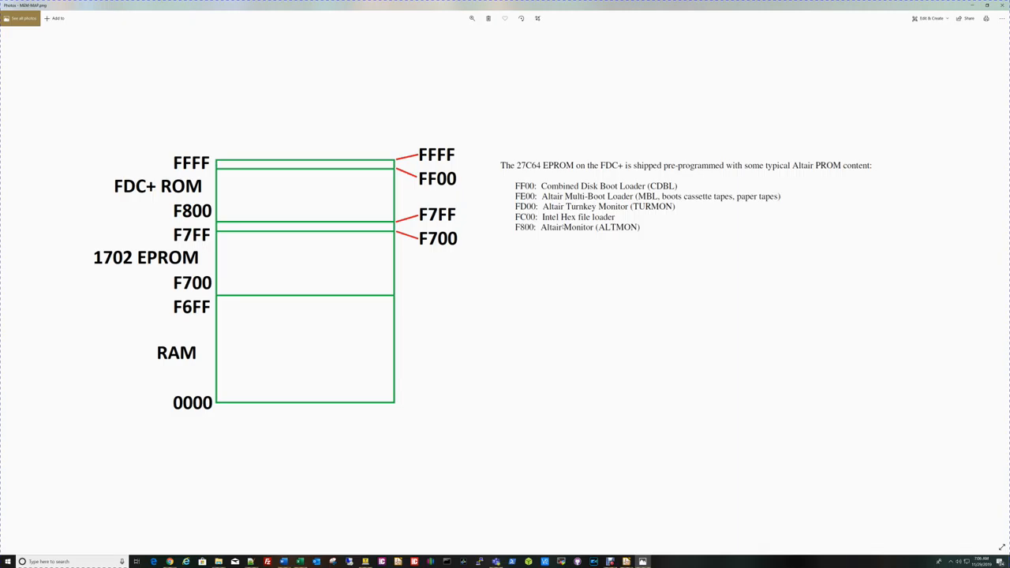
{"action": "mouse_move", "coordinate": [622, 290]}
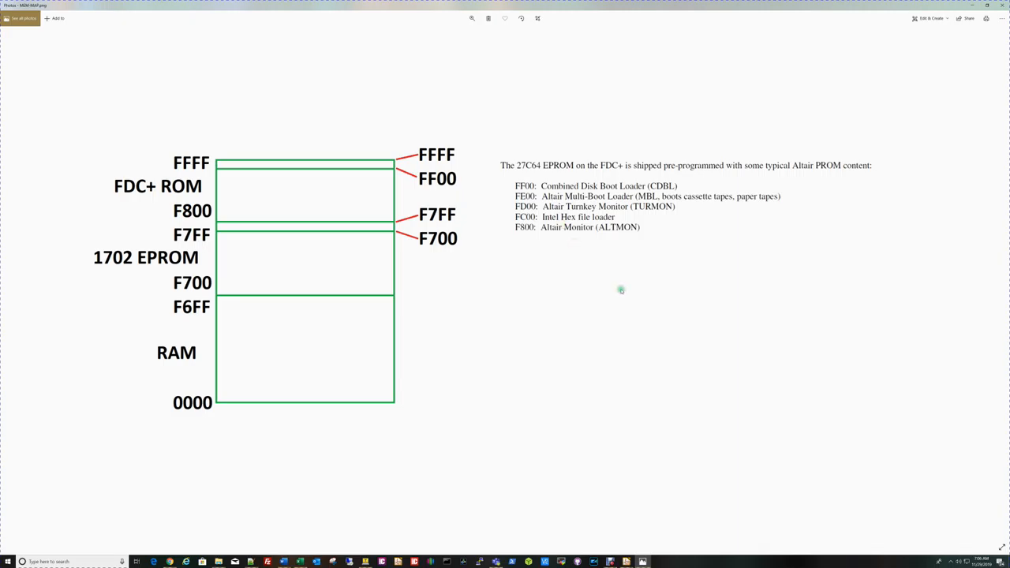
{"action": "mouse_move", "coordinate": [358, 497]}
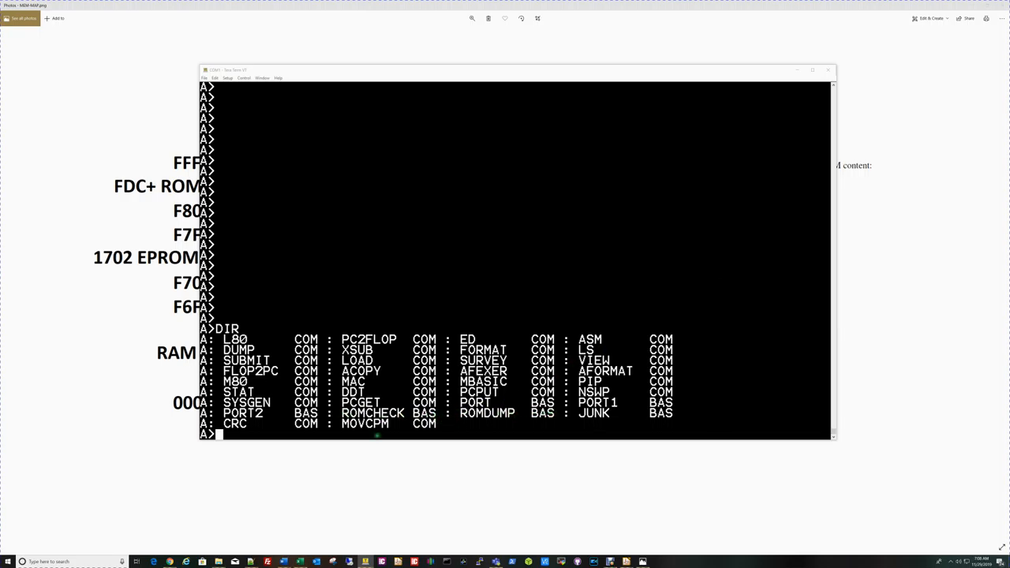
Launch MBASIC and type LOAD "ROMDUMP.BAS" at the Ok prompt.
{"action": "type", "text": "L"}
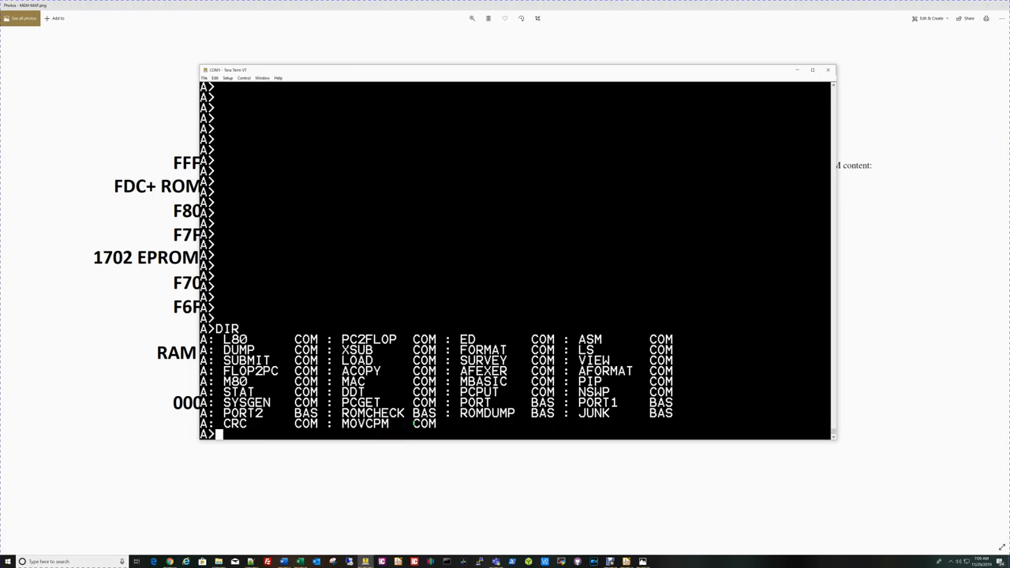
{"action": "type", "text": "MBASIC"}
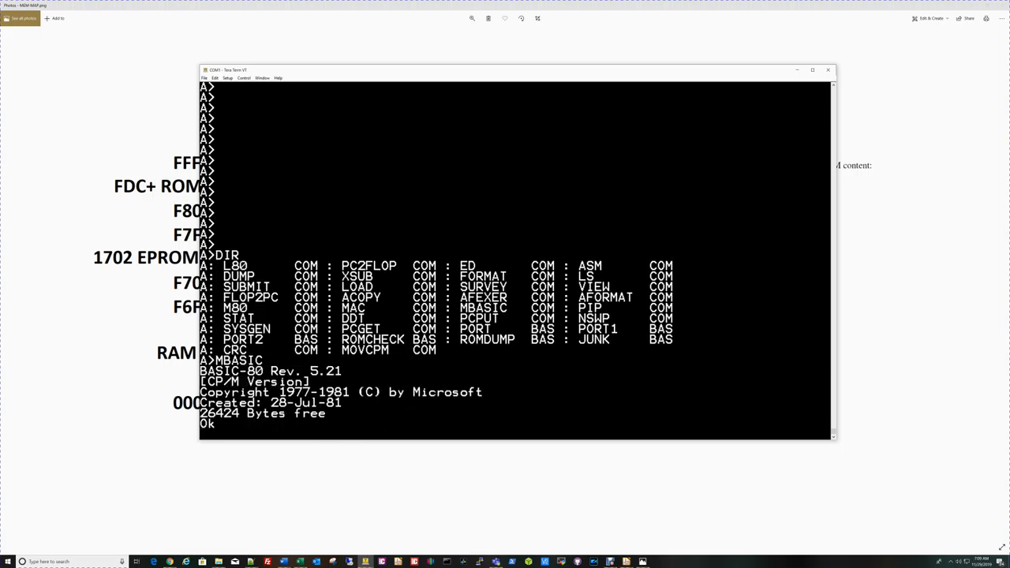
{"action": "type", "text": "LOAD \"ROMD"}
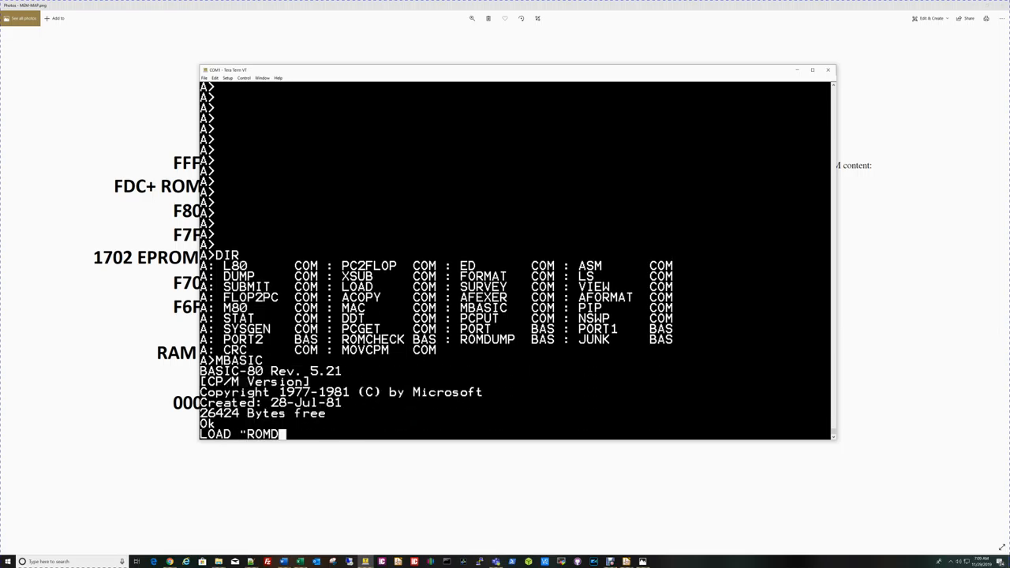
{"action": "type", "text": "UMP.BAS"}
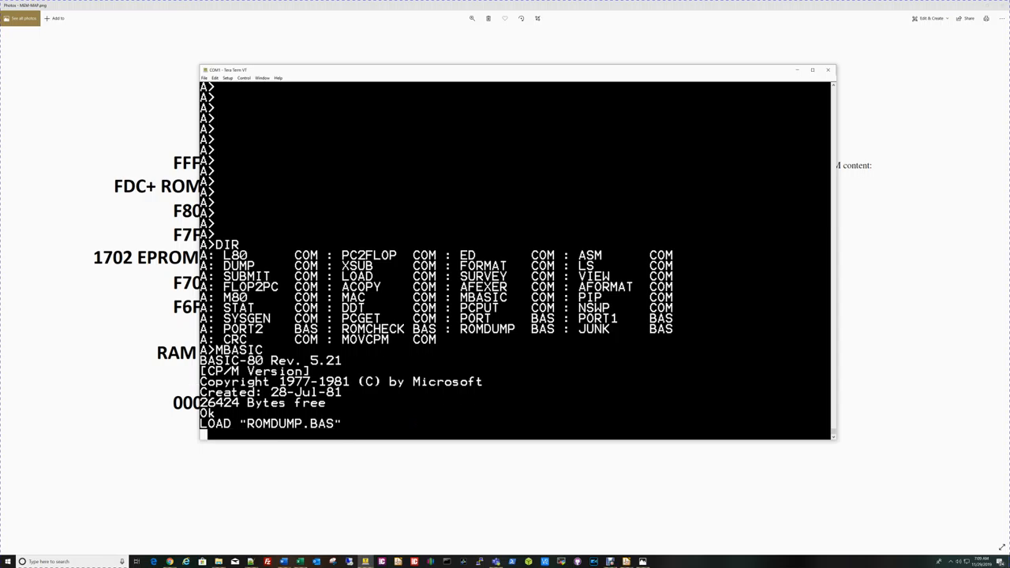
List ROMDUMP.BAS, a loop that peeks and prints memory from 63488 in hex.
{"action": "type", "text": "LIST"}
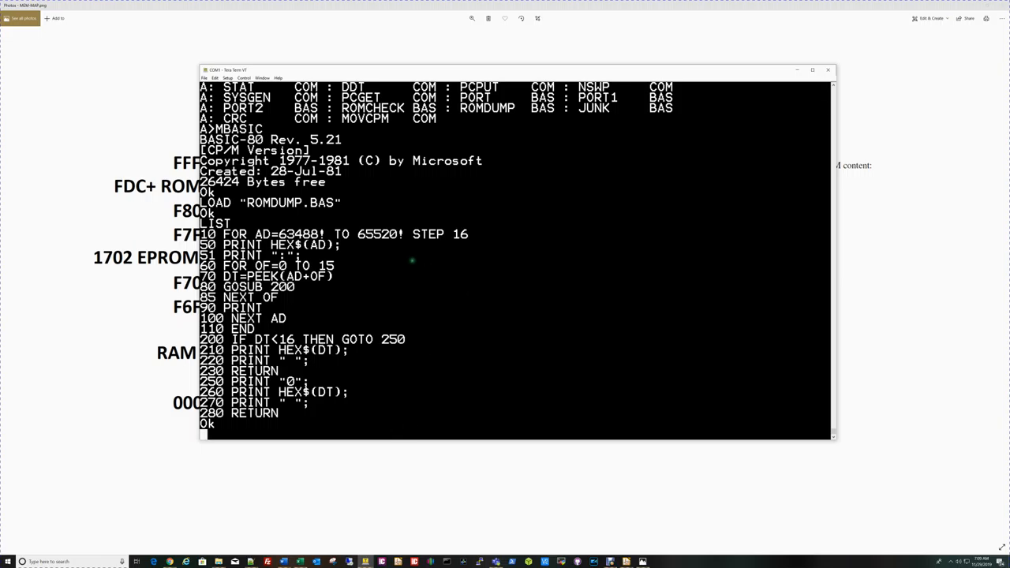
{"action": "mouse_move", "coordinate": [427, 306]}
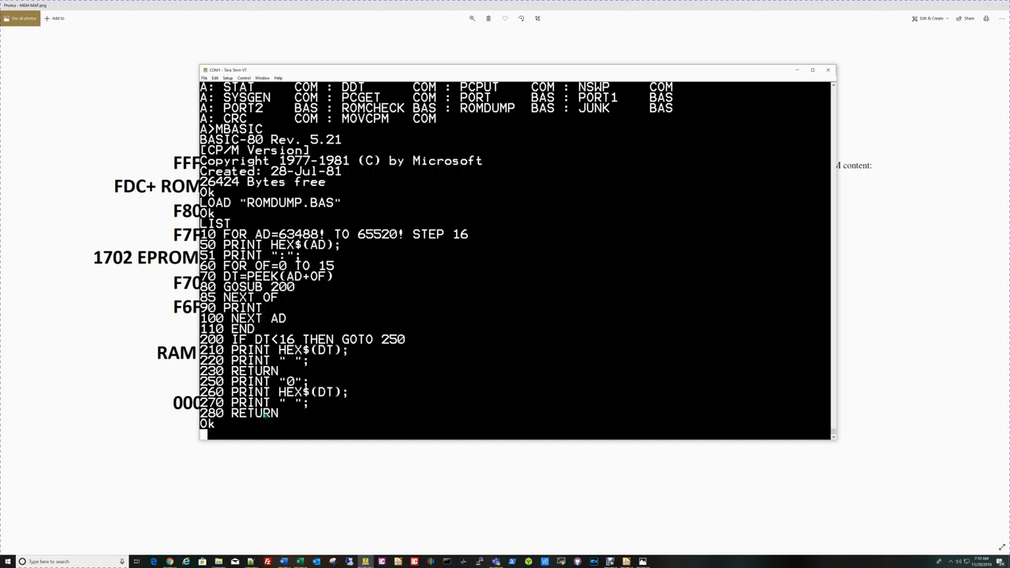
Run ROMDUMP.BAS and scroll through the hex dump printing from F800 past FD00.
{"action": "type", "text": "RUN"}
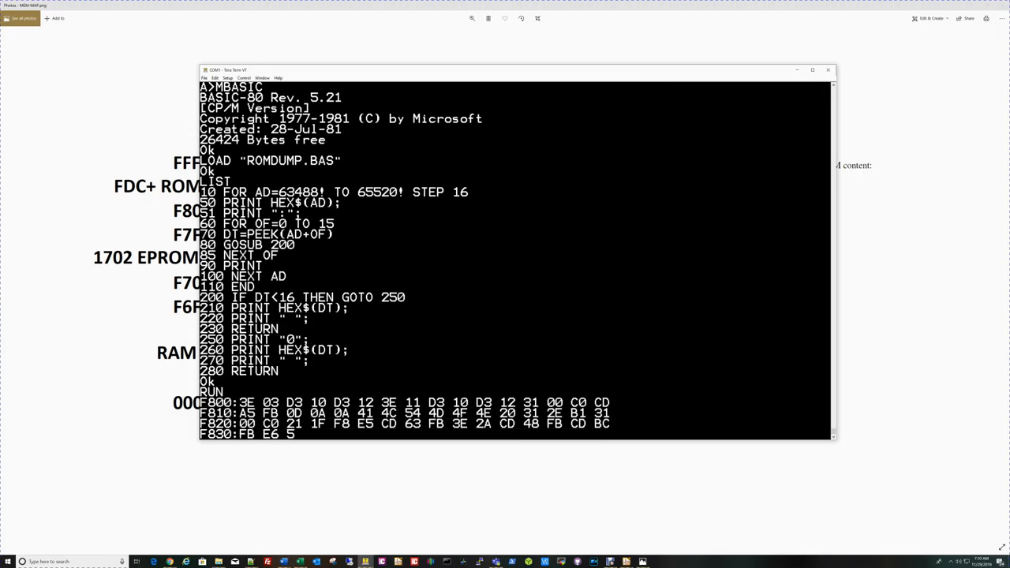
{"action": "scroll", "scroll_direction": "down", "scroll_amount": 3}
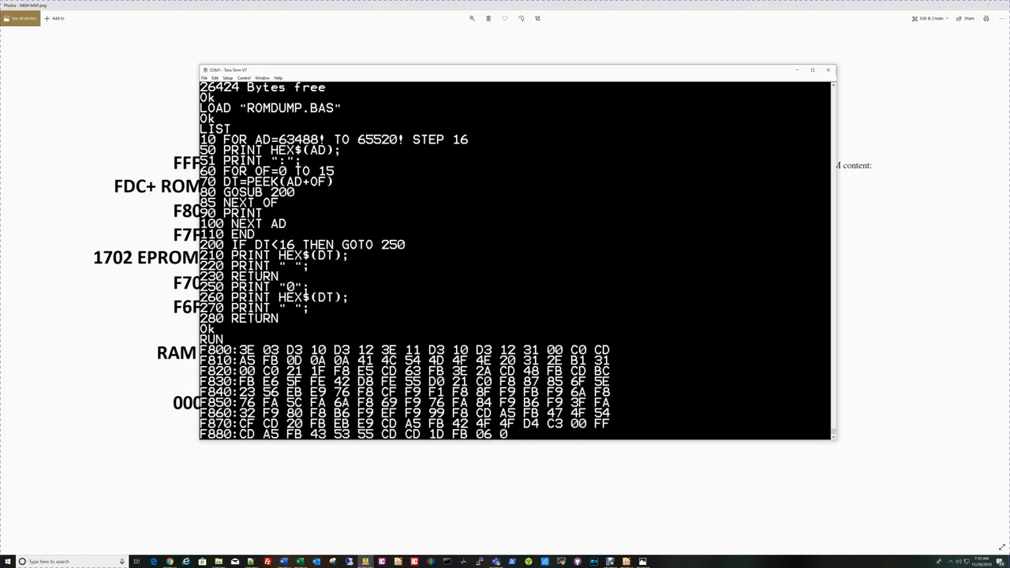
{"action": "scroll", "scroll_direction": "down", "scroll_amount": 3}
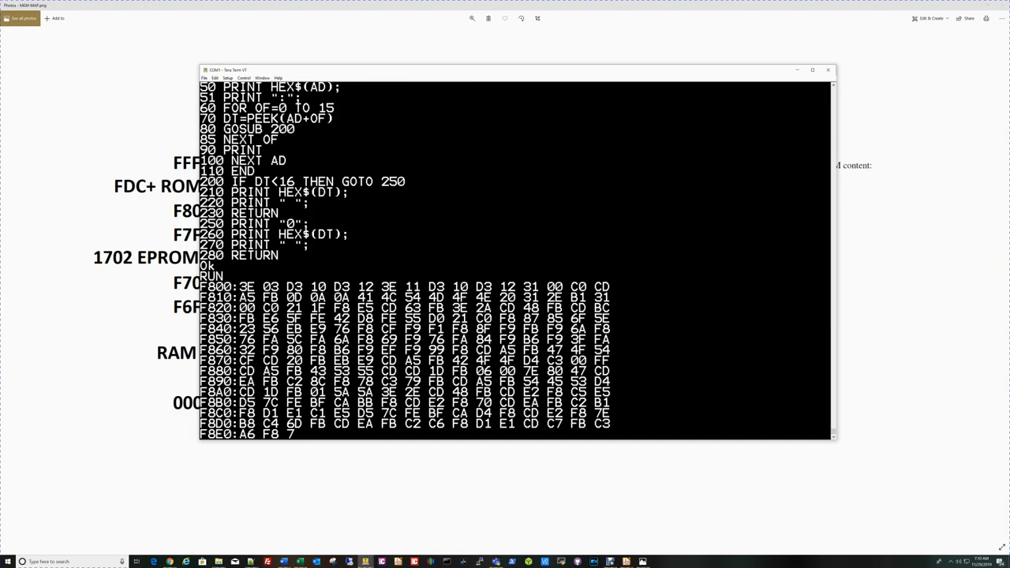
{"action": "scroll", "scroll_direction": "down", "scroll_amount": 3}
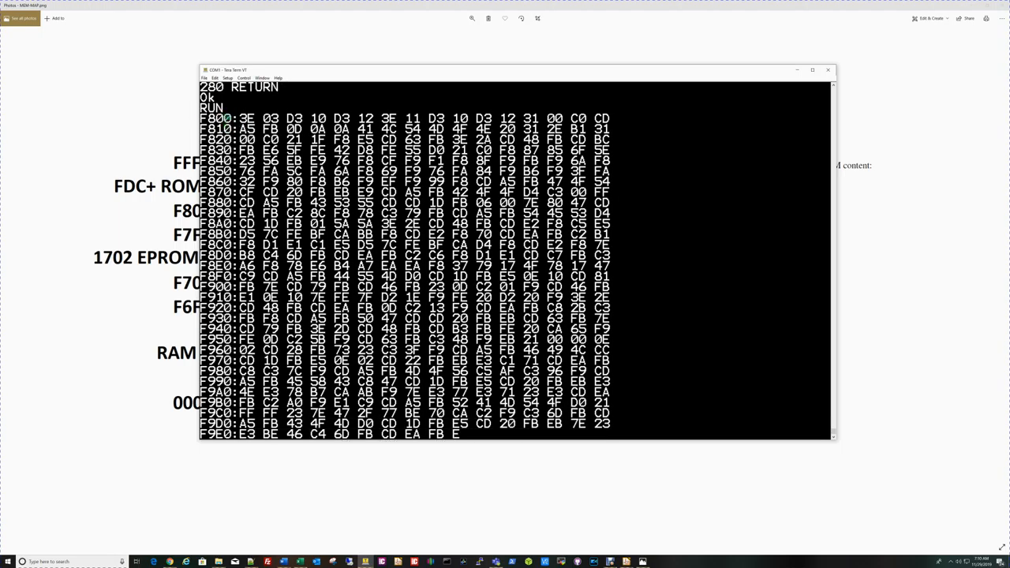
{"action": "scroll", "scroll_direction": "down", "scroll_amount": 3}
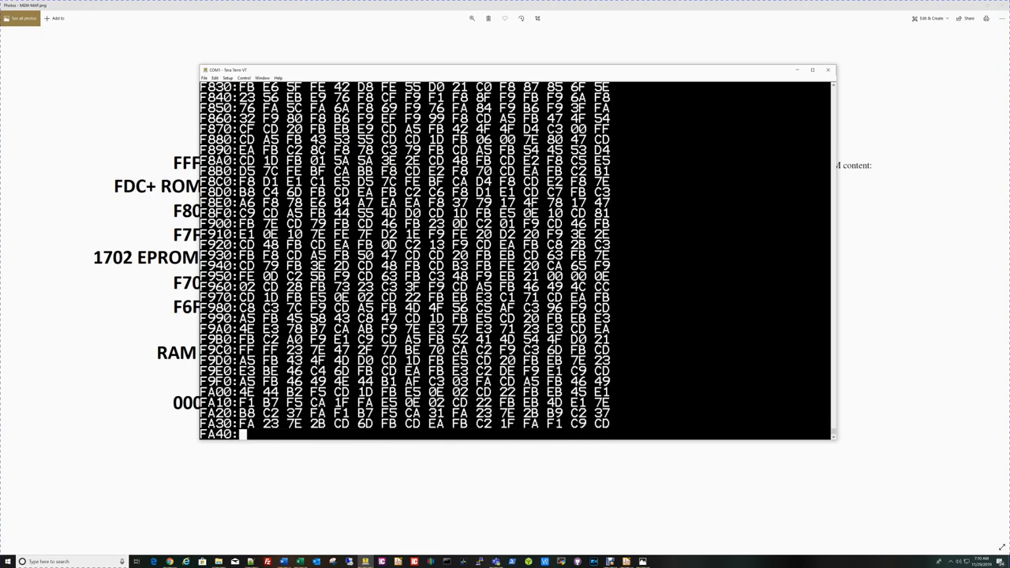
{"action": "scroll", "scroll_direction": "down", "scroll_amount": 3}
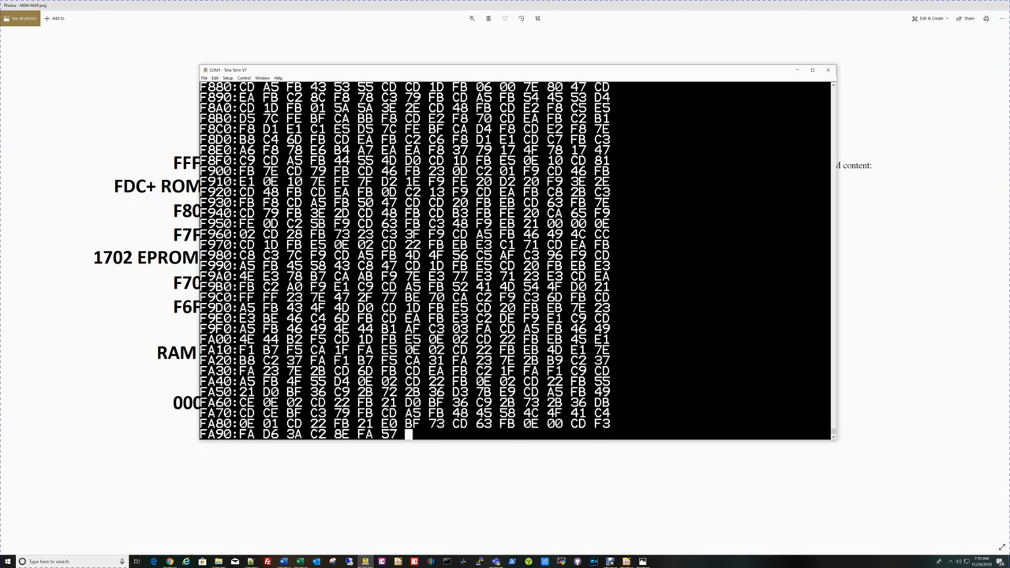
{"action": "scroll", "scroll_direction": "down", "scroll_amount": 3}
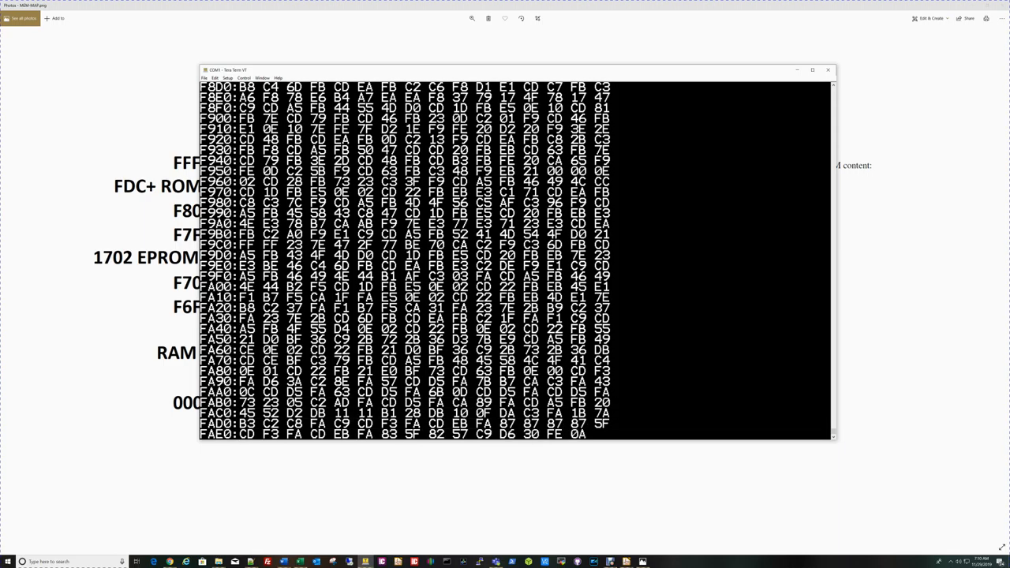
{"action": "scroll", "scroll_direction": "down", "scroll_amount": 3}
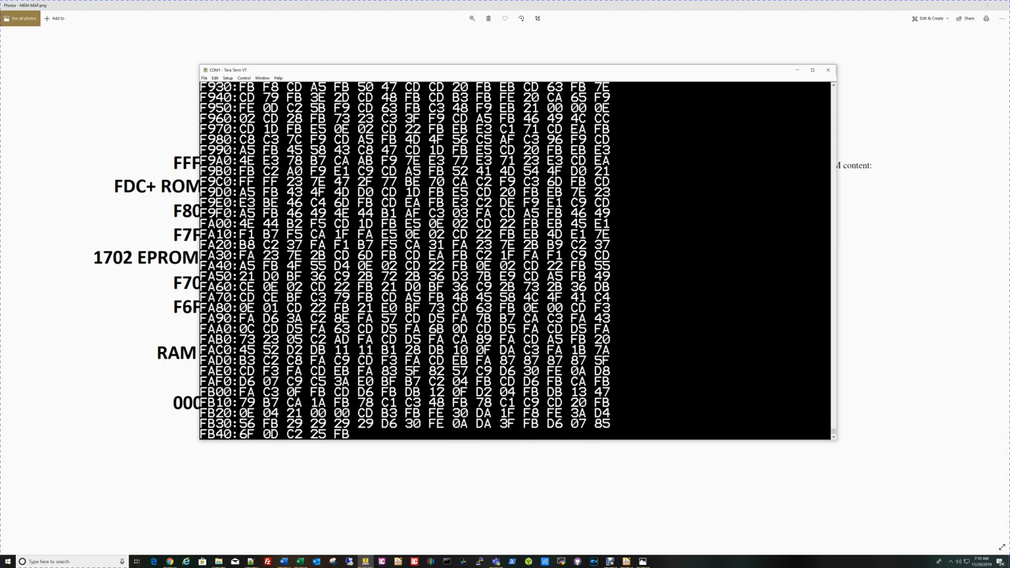
{"action": "scroll", "scroll_direction": "down", "scroll_amount": 3}
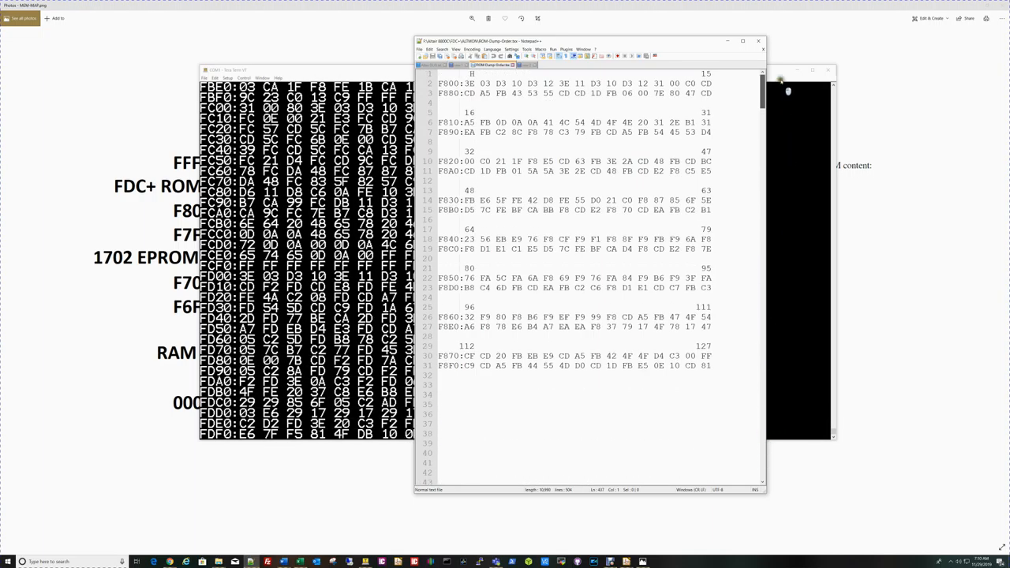
Scroll through the ROM dump until it ends at FFF0 with BASIC back at Ok.
{"action": "scroll", "scroll_direction": "down", "scroll_amount": 3}
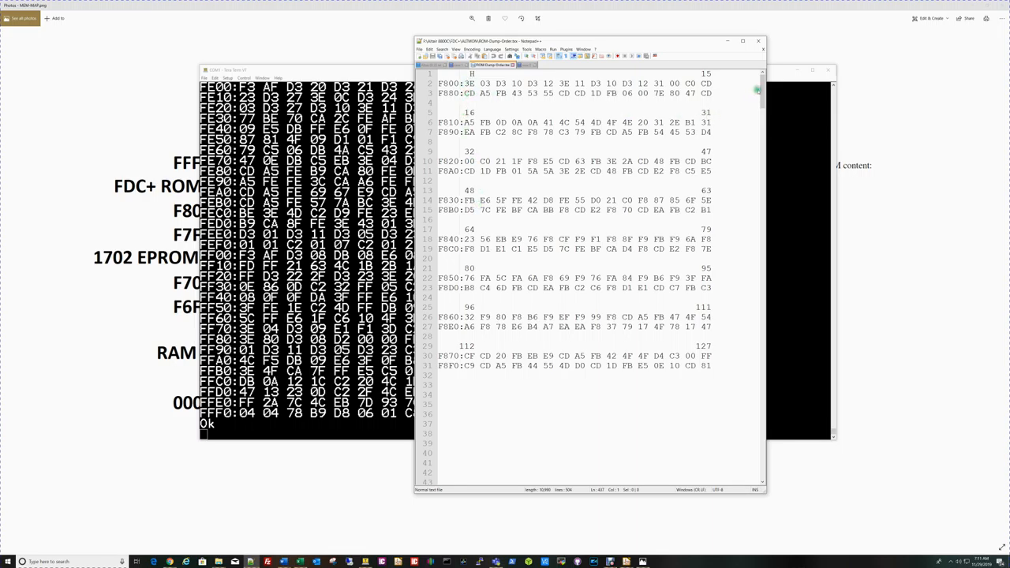
{"action": "scroll", "scroll_direction": "down", "scroll_amount": 3}
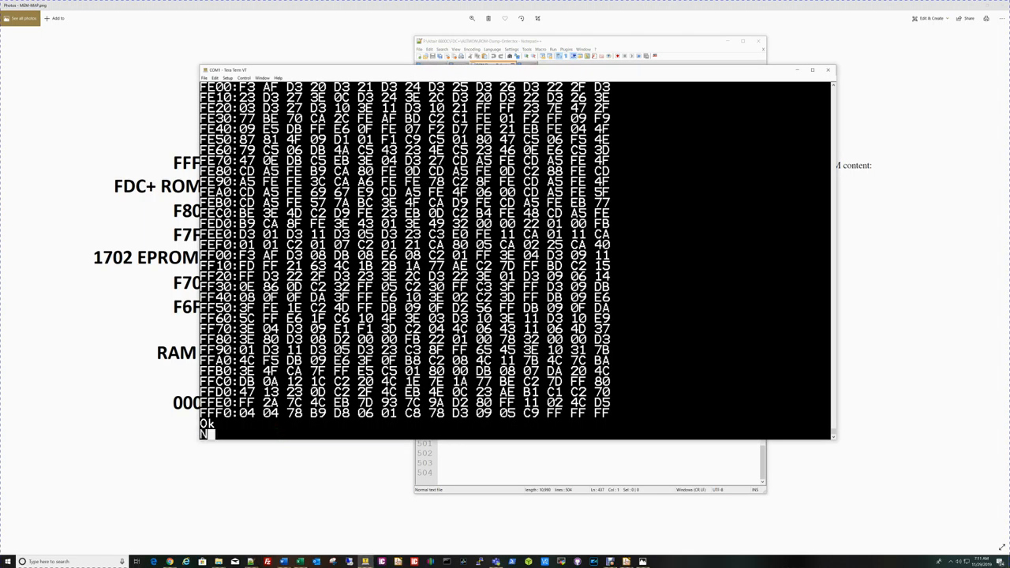
Clear memory with NEW, then load, list and run ROMCHECK.BAS.
{"action": "type", "text": "NEW"}
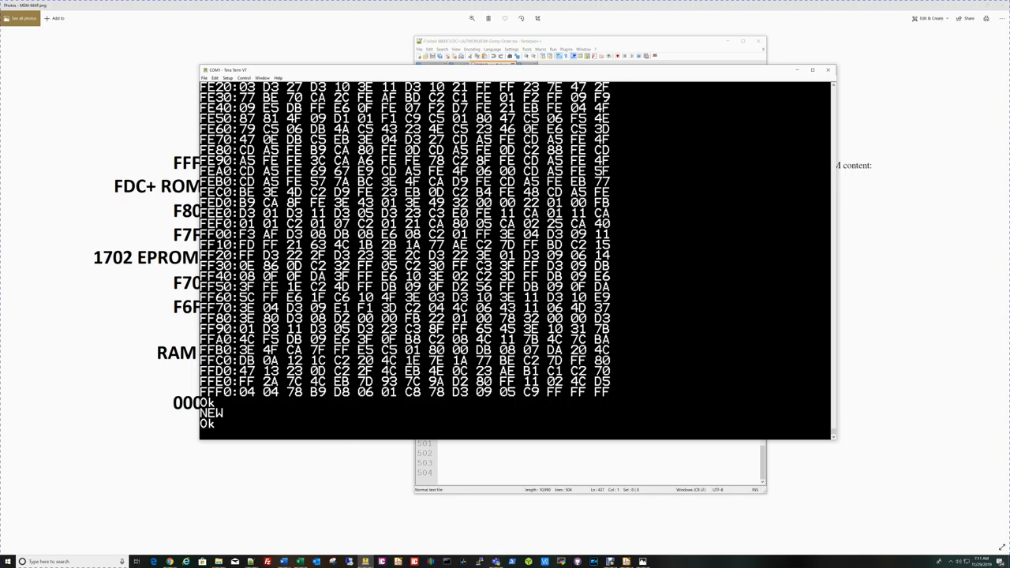
{"action": "type", "text": "LOAD \"ROMCHECK.BAS"}
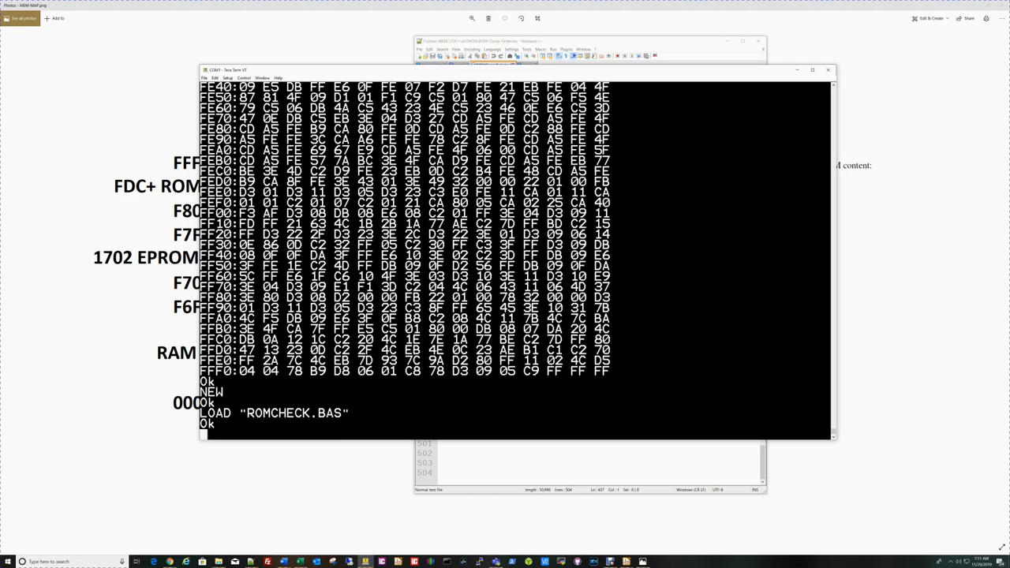
{"action": "type", "text": "LIST"}
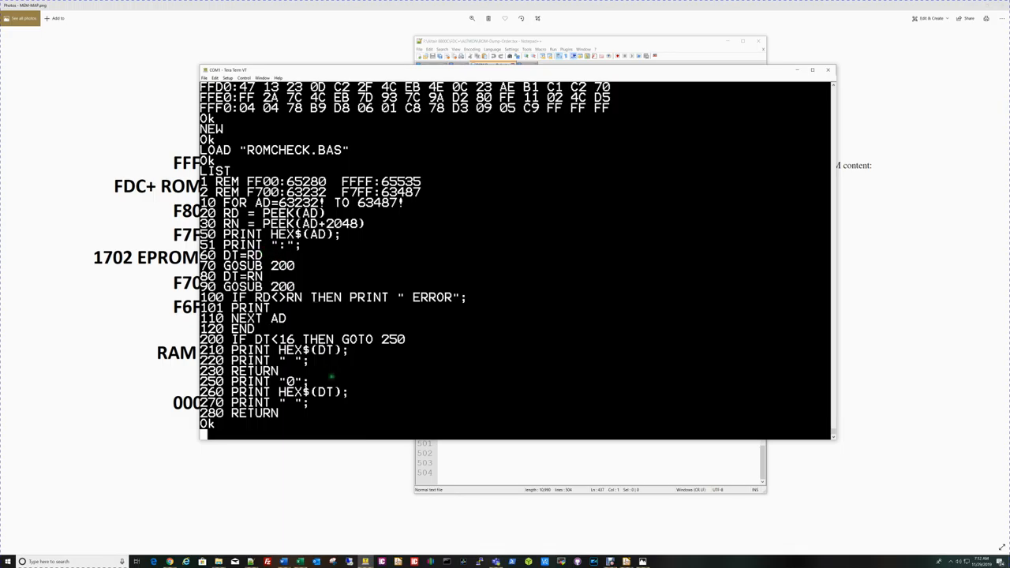
{"action": "mouse_move", "coordinate": [322, 350]}
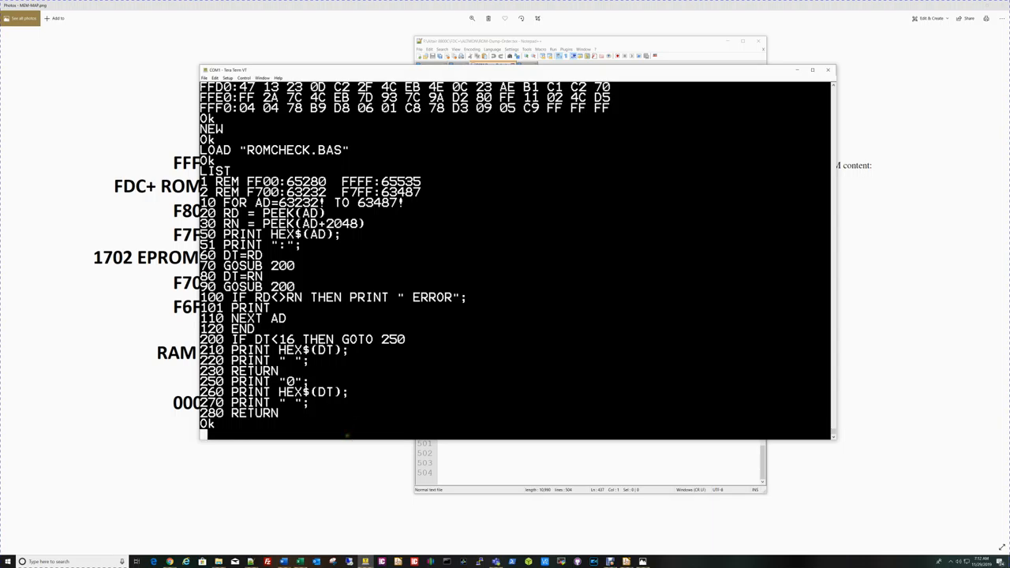
{"action": "type", "text": "RUN"}
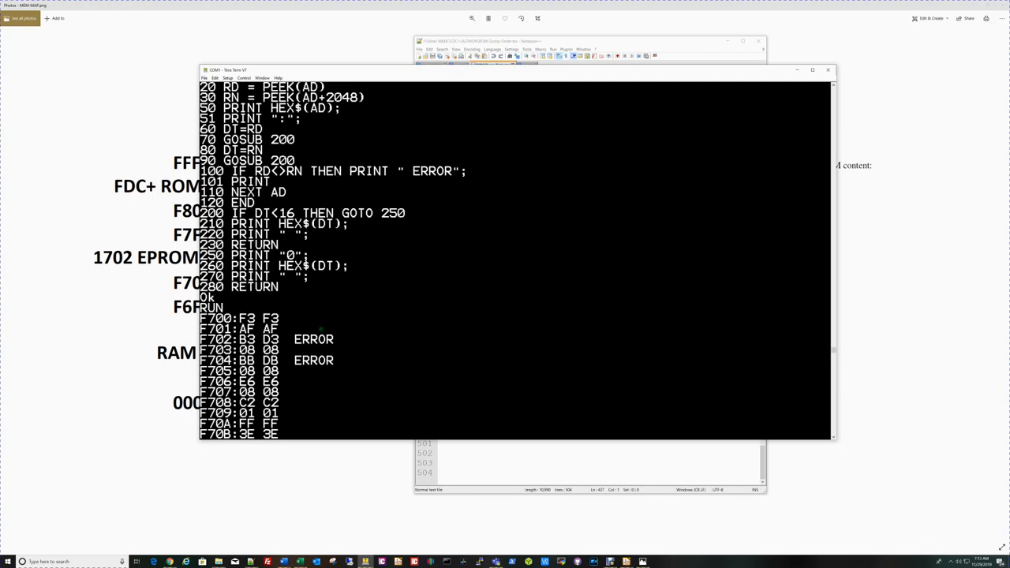
Scroll through the ROMCHECK output showing ERROR flags at F702, F704 and F70D.
{"action": "scroll", "scroll_direction": "down", "scroll_amount": 3}
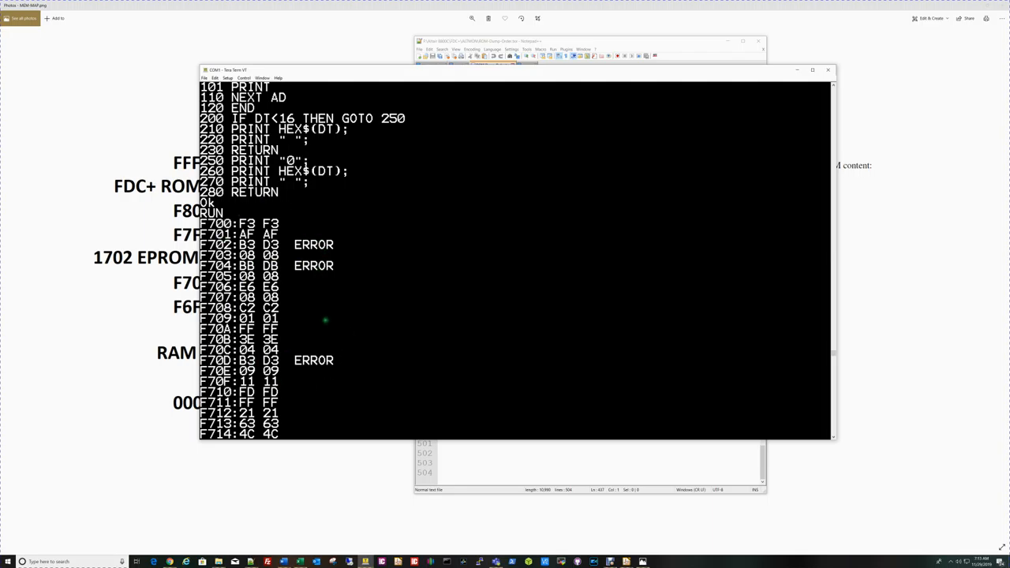
{"action": "scroll", "scroll_direction": "down", "scroll_amount": 3}
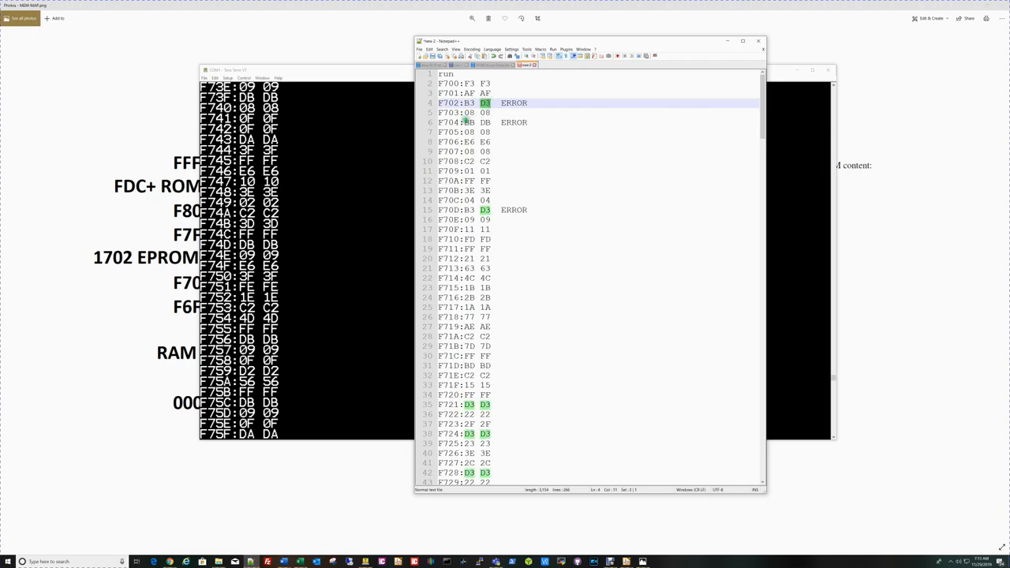
Scroll the Notepad++ comparison listing to F7FF, past the ERRORs at F782 and F784.
{"action": "left_click", "coordinate": [470, 122]}
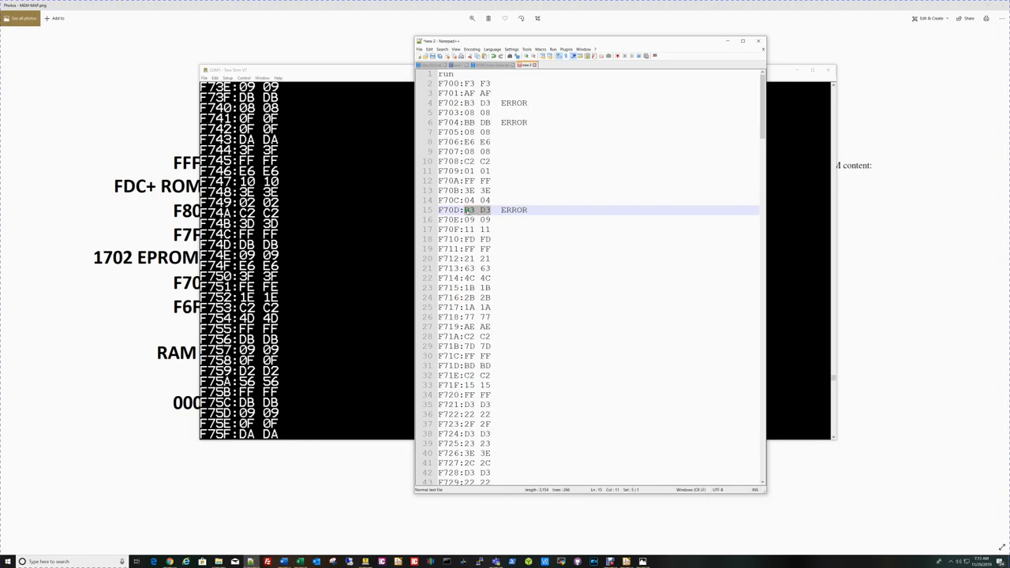
{"action": "scroll", "scroll_direction": "down", "scroll_amount": 3}
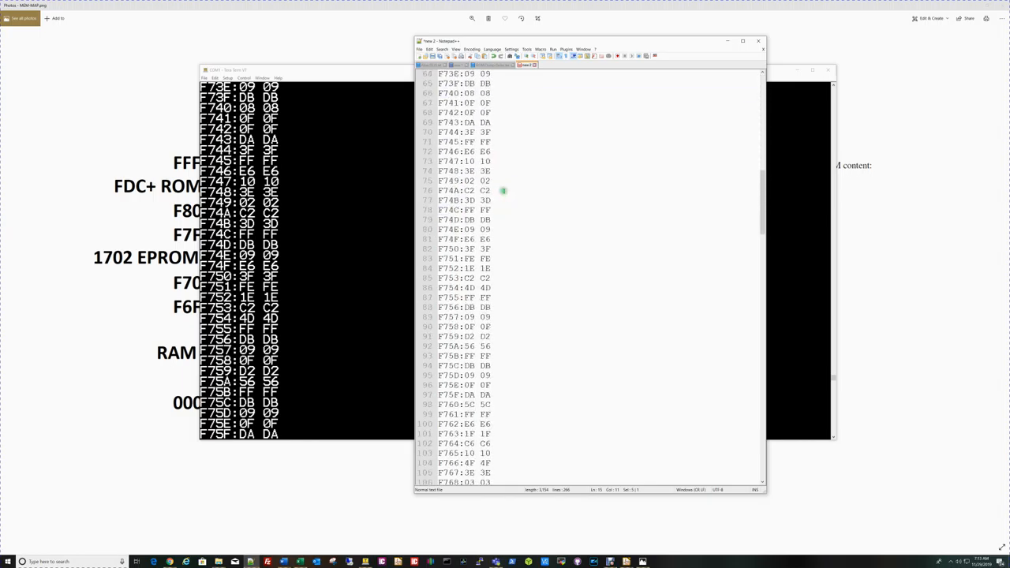
{"action": "scroll", "scroll_direction": "down", "scroll_amount": 3}
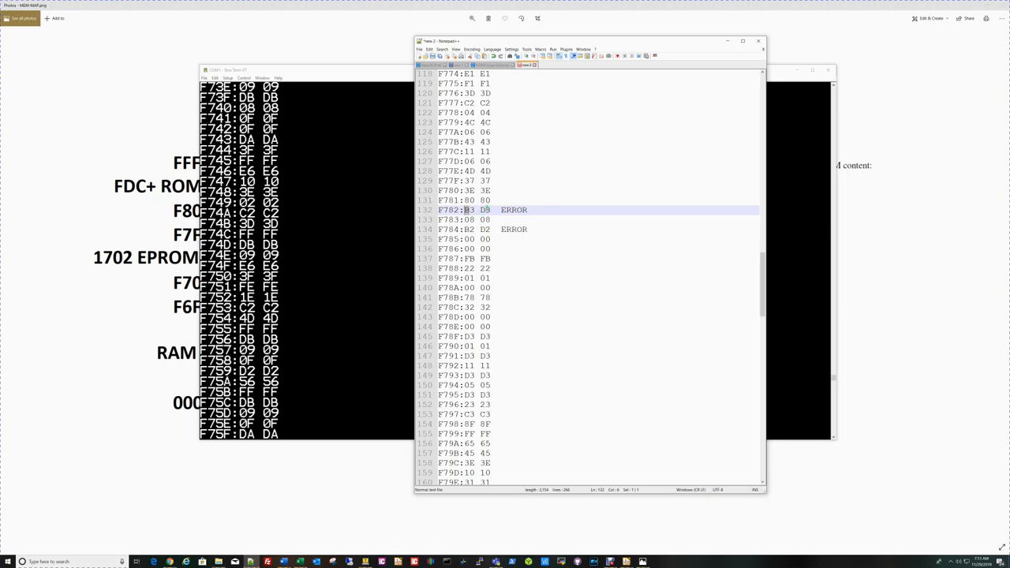
{"action": "scroll", "scroll_direction": "down", "scroll_amount": 3}
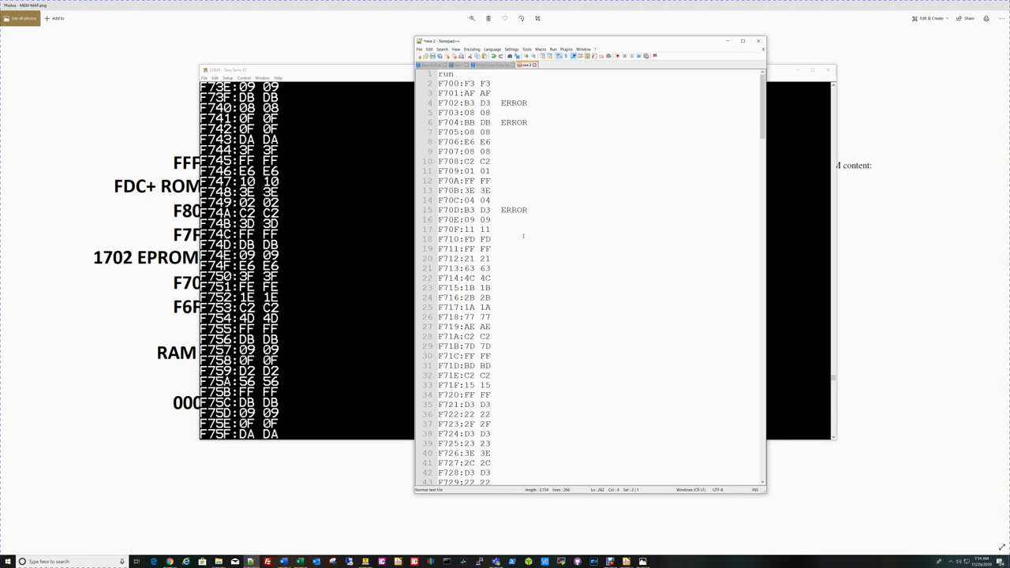
{"action": "mouse_move", "coordinate": [534, 239]}
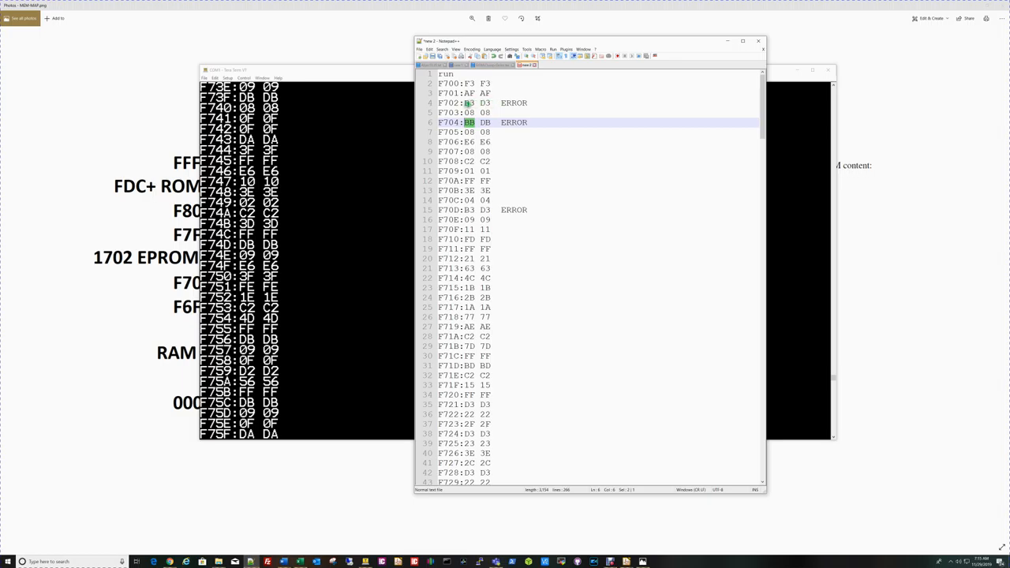
{"action": "scroll", "scroll_direction": "down", "scroll_amount": 3}
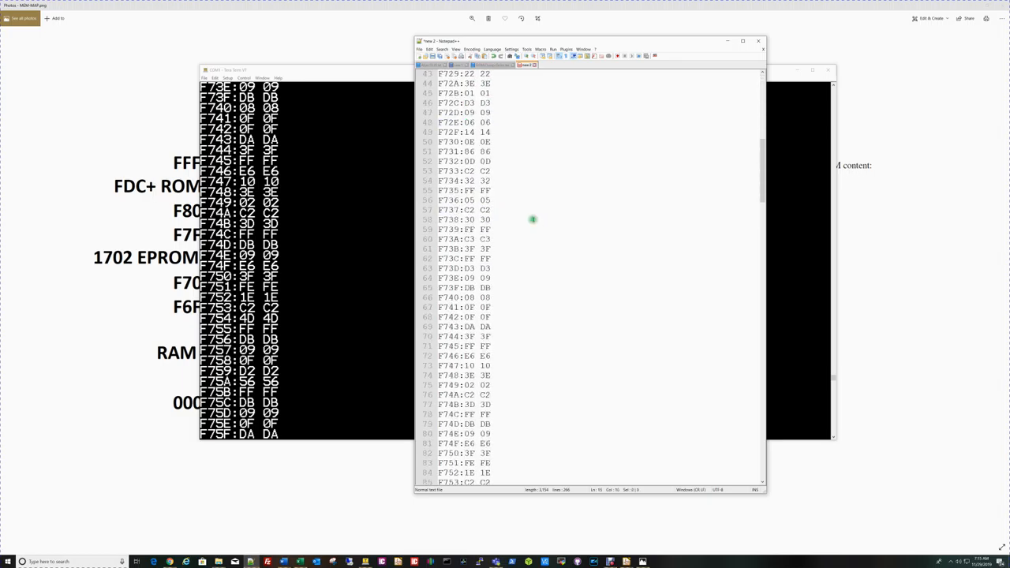
{"action": "scroll", "scroll_direction": "down", "scroll_amount": 3}
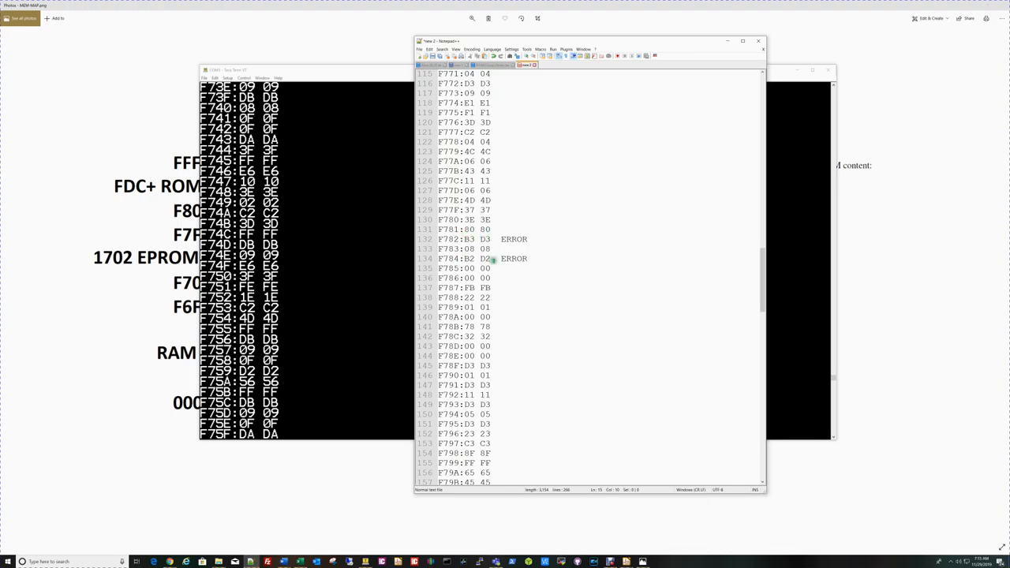
{"action": "scroll", "scroll_direction": "down", "scroll_amount": 3}
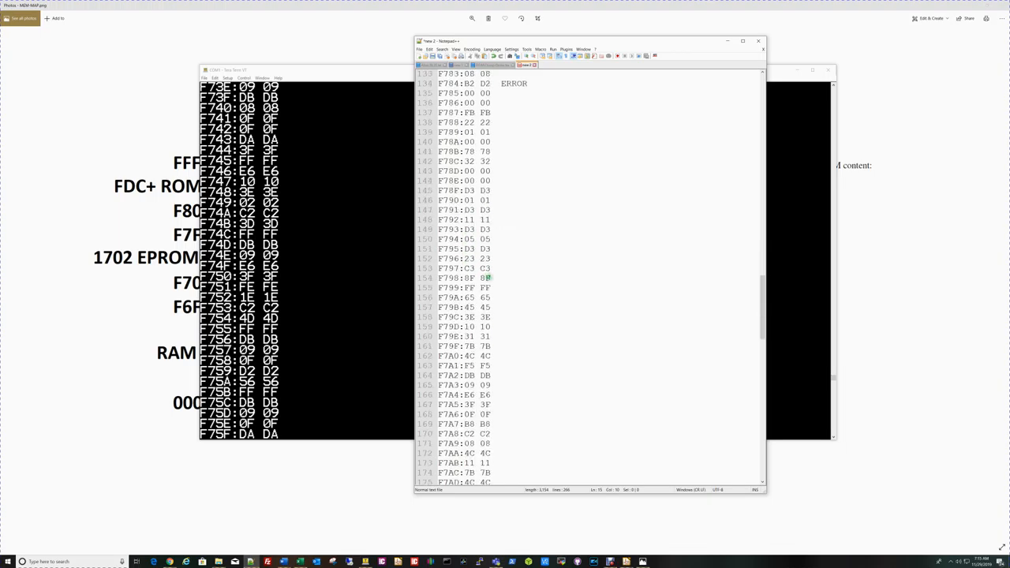
{"action": "scroll", "scroll_direction": "down", "scroll_amount": 3}
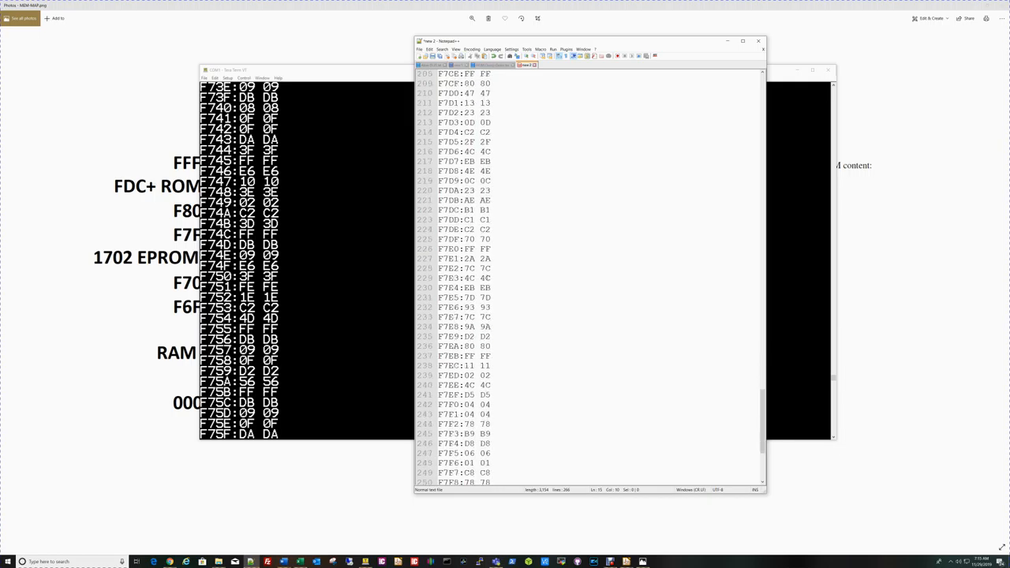
{"action": "scroll", "scroll_direction": "down", "scroll_amount": 3}
{"action": "type", "text": "LIS"}
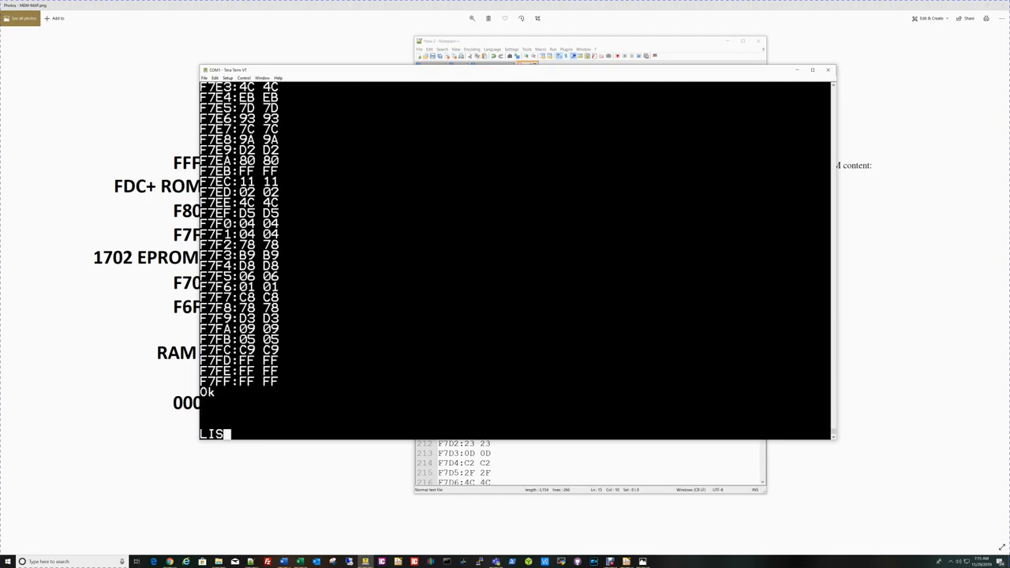
List ROMCHECK.BAS, which compares each byte from F700 against its copy 2048 bytes higher.
{"action": "key", "text": "Return"}
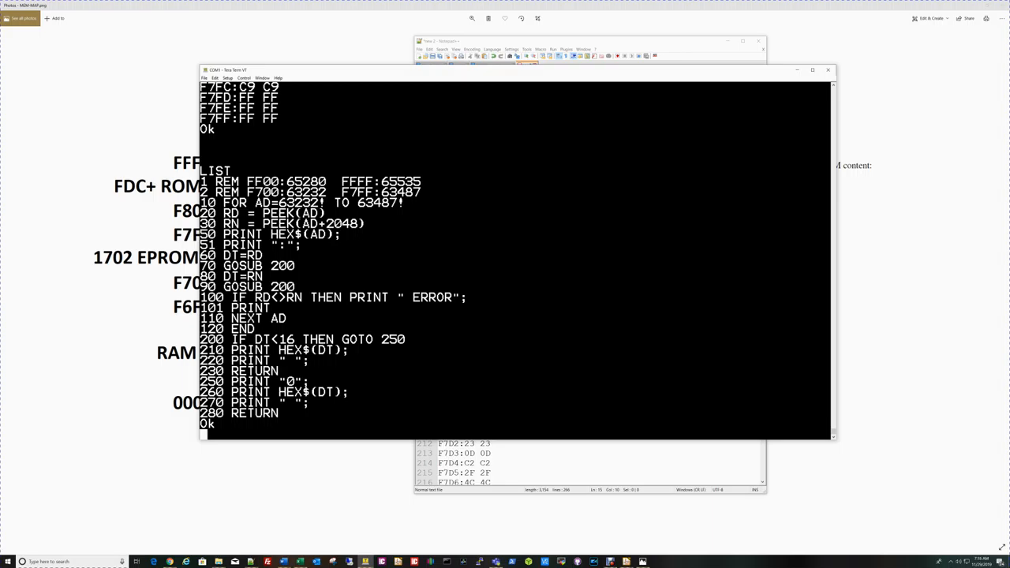
{"action": "mouse_move", "coordinate": [364, 255]}
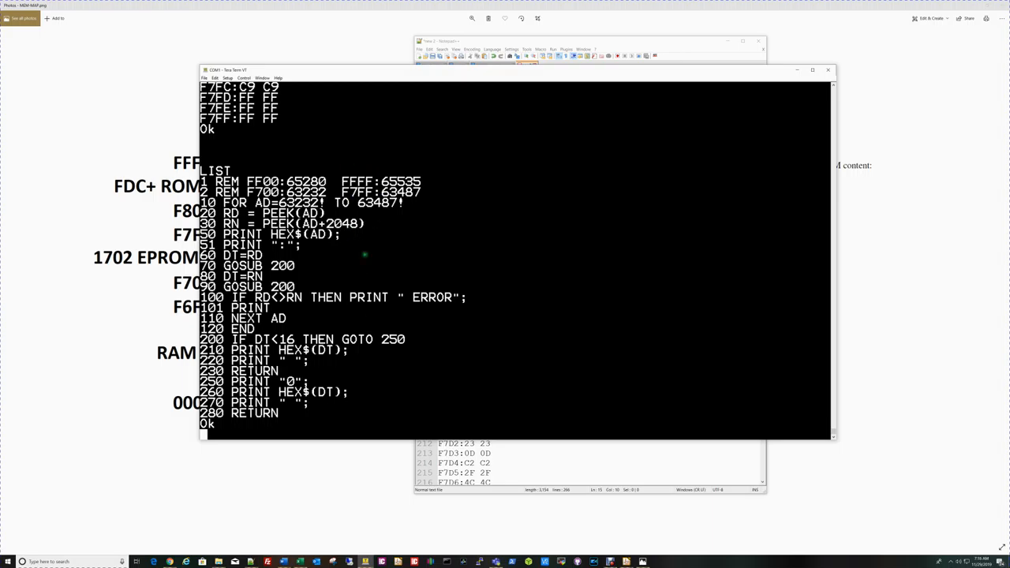
{"action": "mouse_move", "coordinate": [358, 248]}
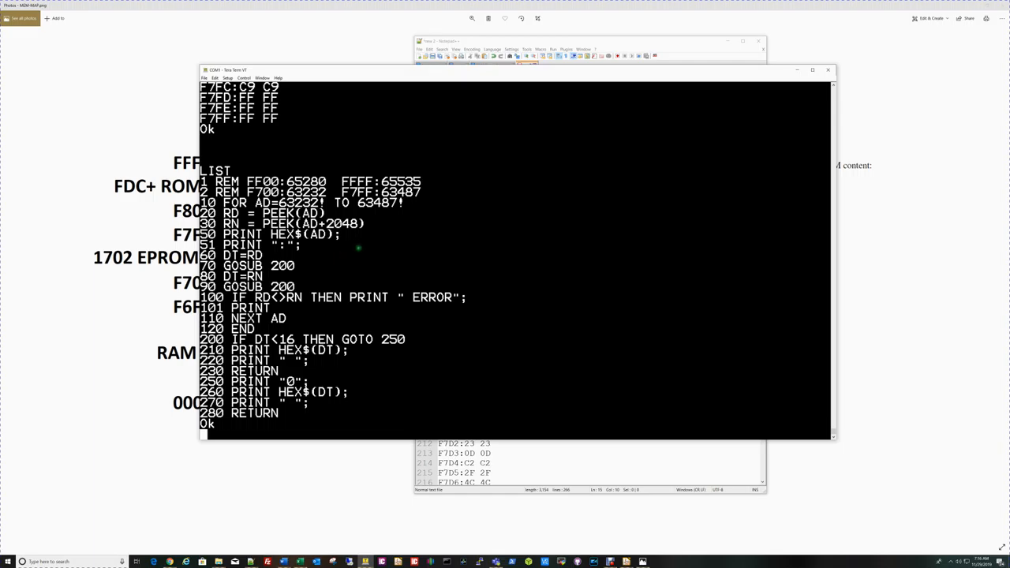
{"action": "mouse_move", "coordinate": [363, 307]}
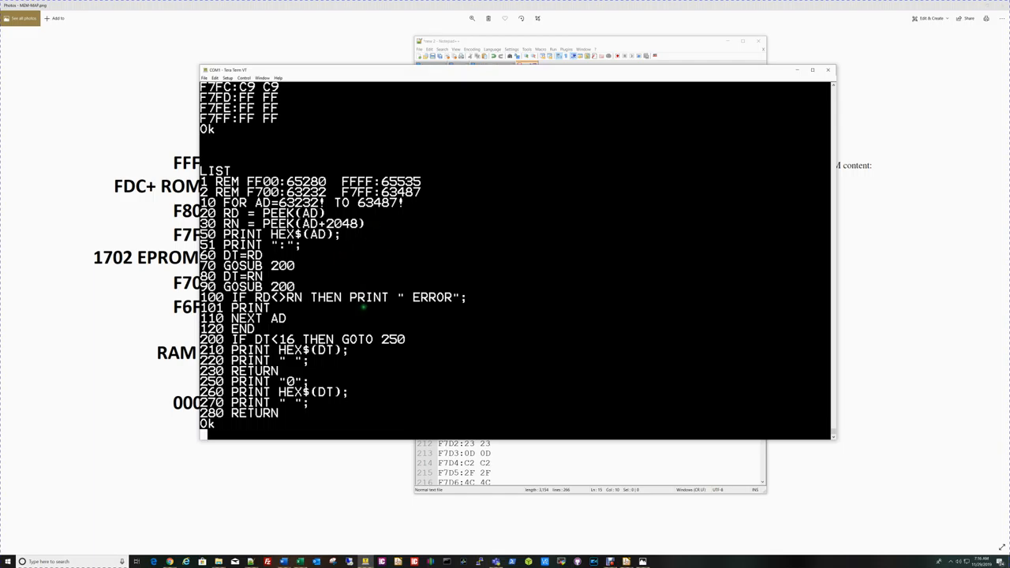
Add line 35 IF RD=RN THEN GOTO 110 so only F702, F704, F70D, F782, F784 print.
{"action": "type", "text": "35"}
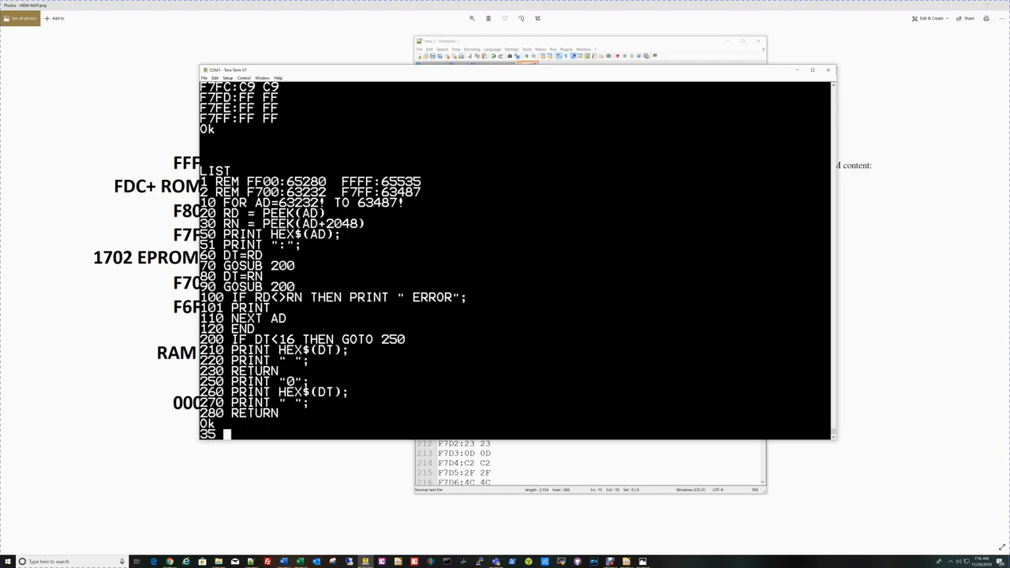
{"action": "type", "text": "IF DR"}
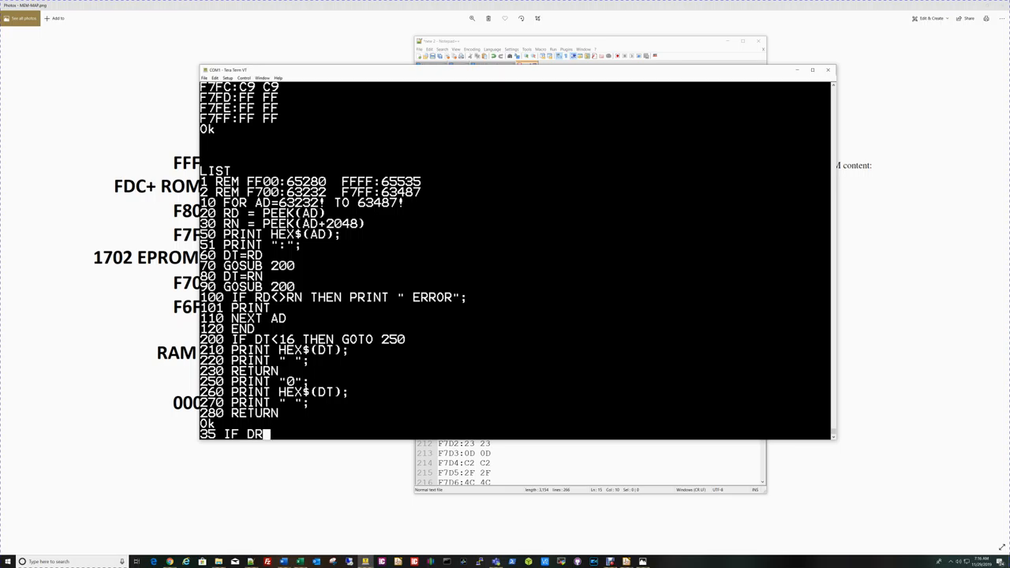
{"action": "type", "text": "D"}
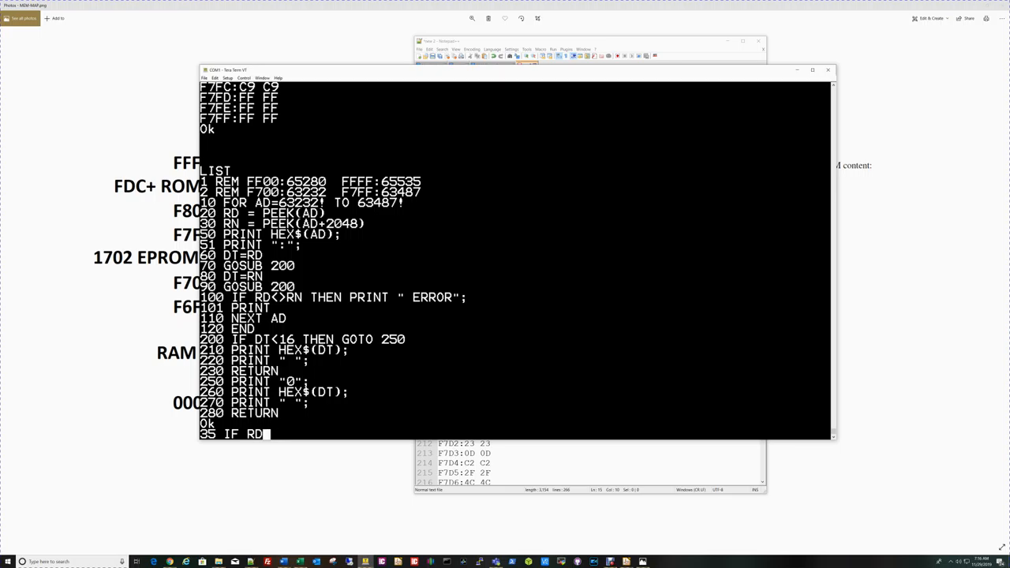
{"action": "type", "text": "=RN THEN GOTO"}
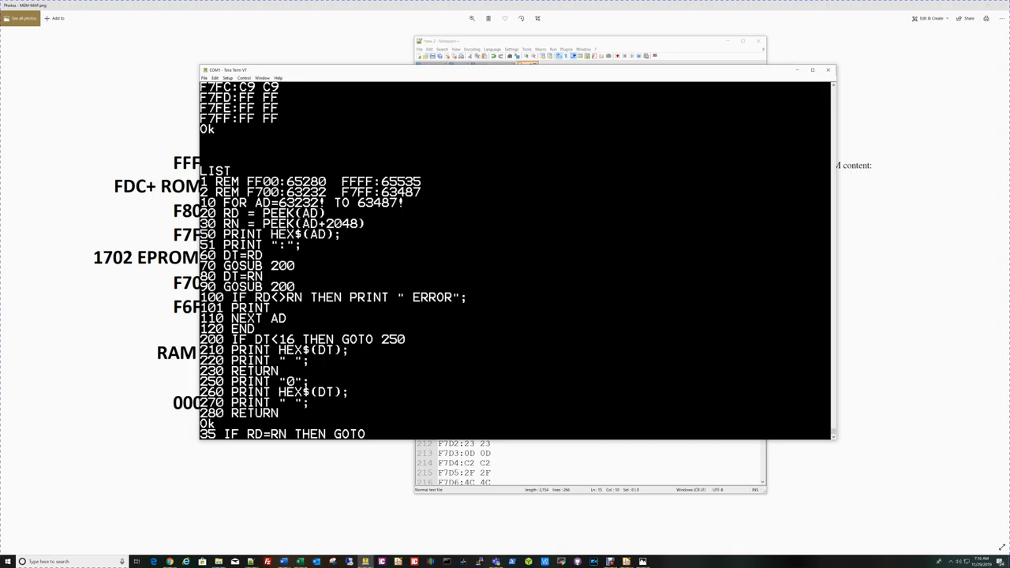
{"action": "type", "text": "110"}
{"action": "type", "text": "RUN"}
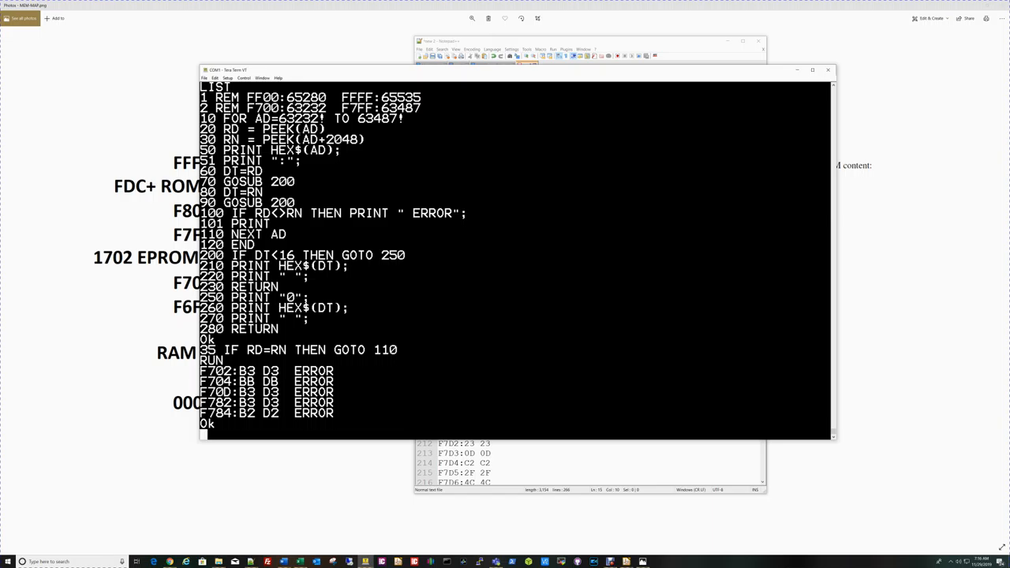
Add line 120 GOTO 10 and watch the five ERROR mismatches repeat endlessly.
{"action": "type", "text": "120 GOTO"}
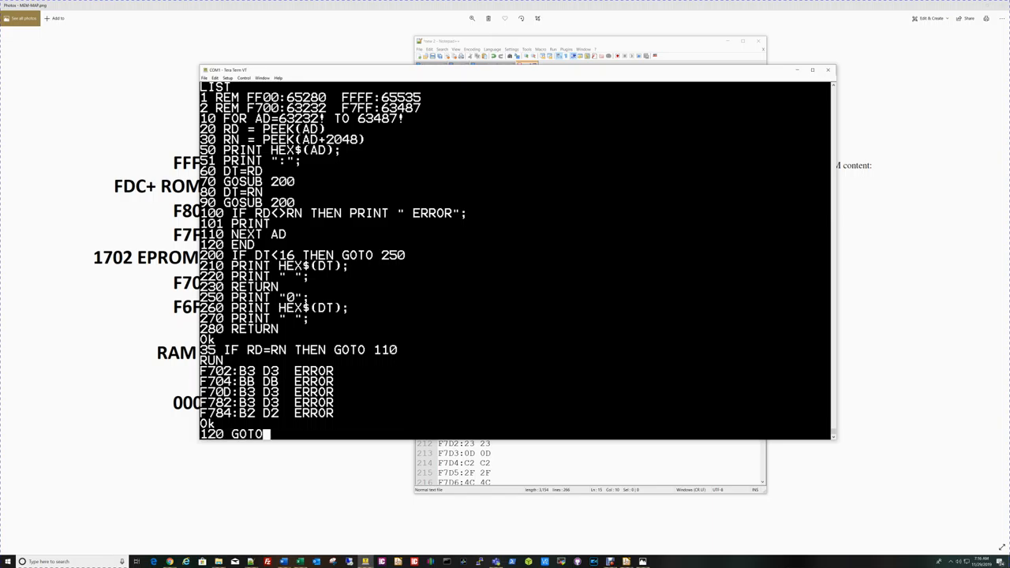
{"action": "type", "text": "10"}
{"action": "type", "text": "RUN"}
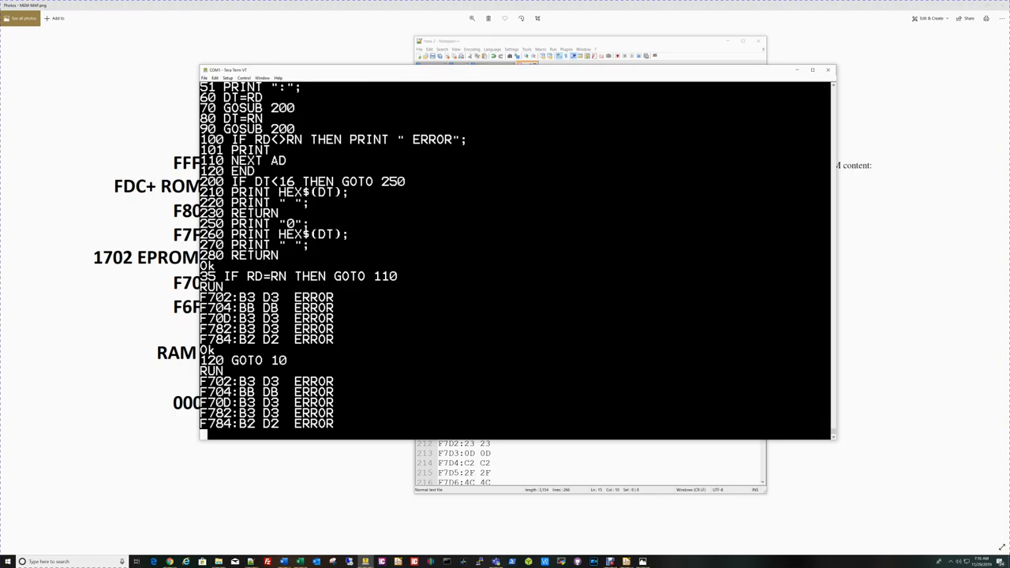
{"action": "scroll", "scroll_direction": "down", "scroll_amount": 3}
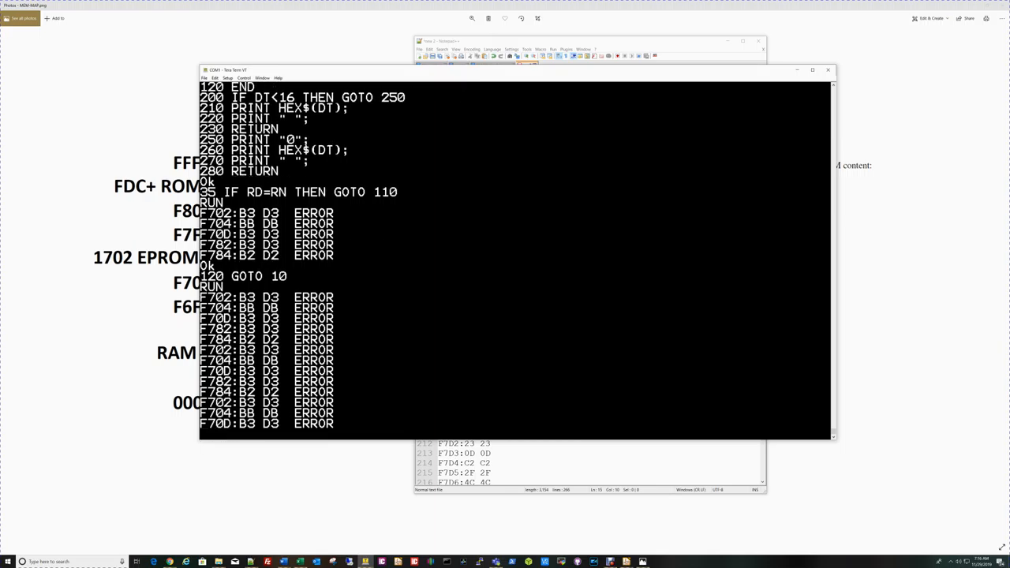
{"action": "scroll", "scroll_direction": "down", "scroll_amount": 3}
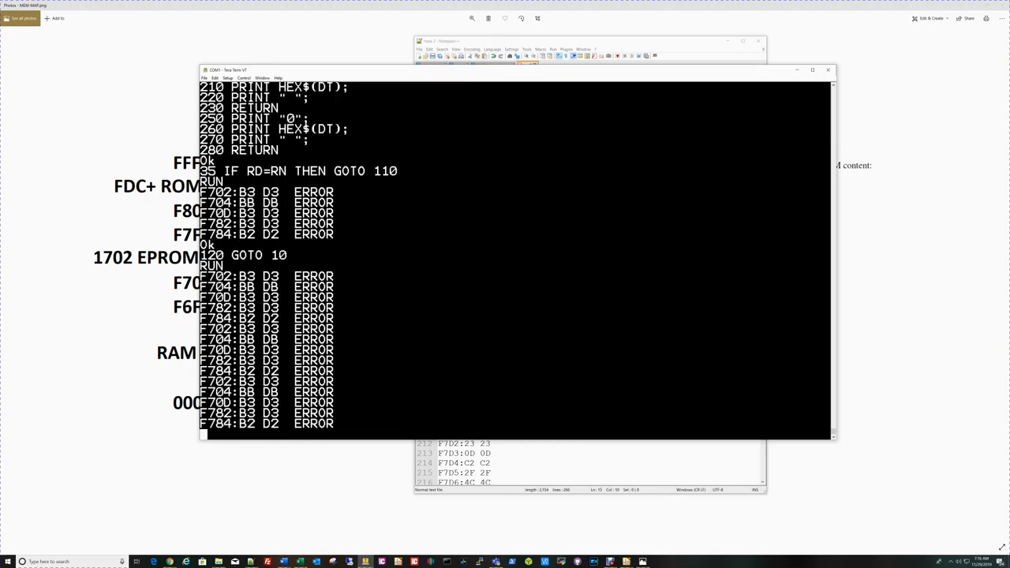
{"action": "scroll", "scroll_direction": "down", "scroll_amount": 3}
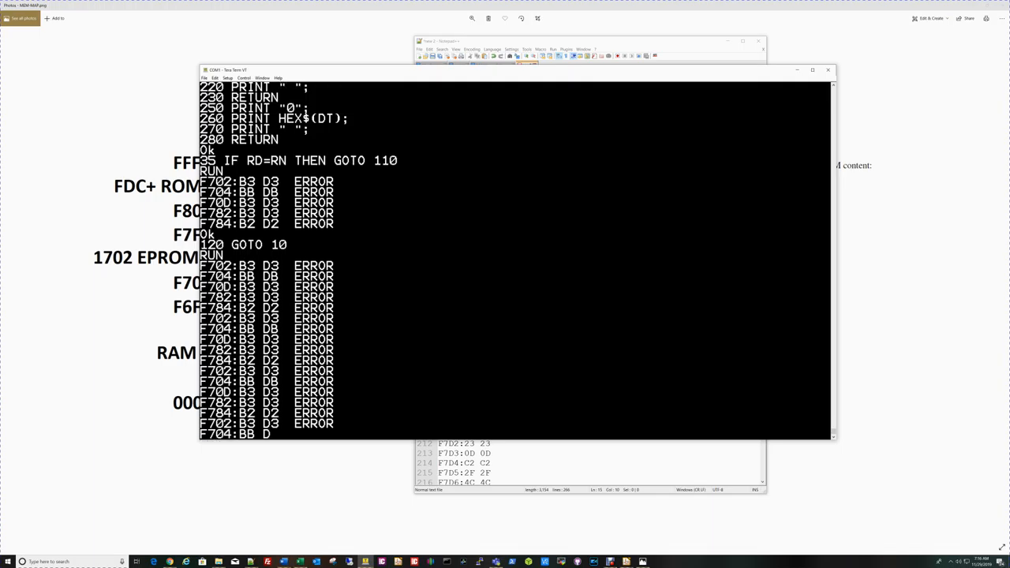
{"action": "scroll", "scroll_direction": "down", "scroll_amount": 3}
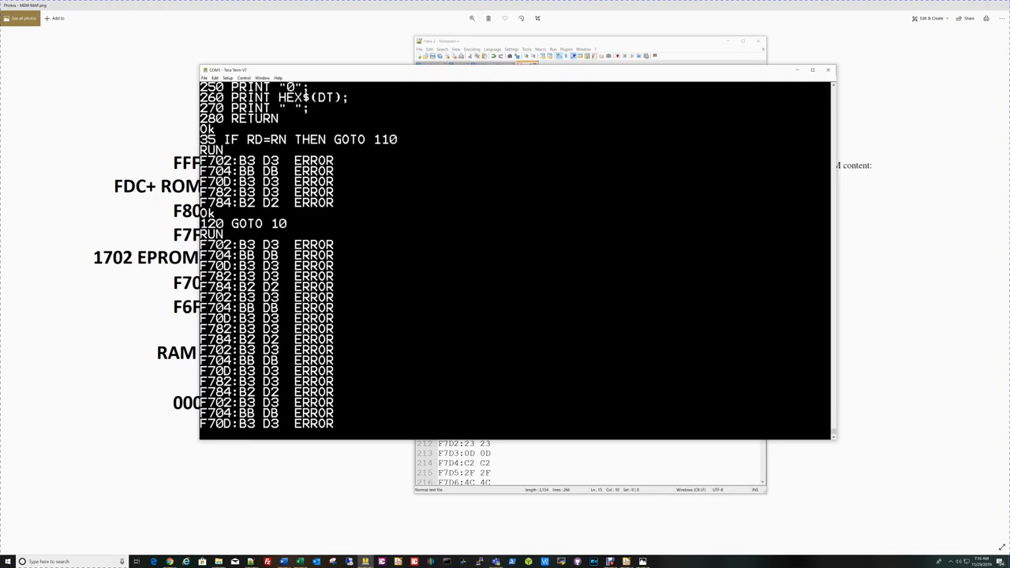
{"action": "scroll", "scroll_direction": "down", "scroll_amount": 3}
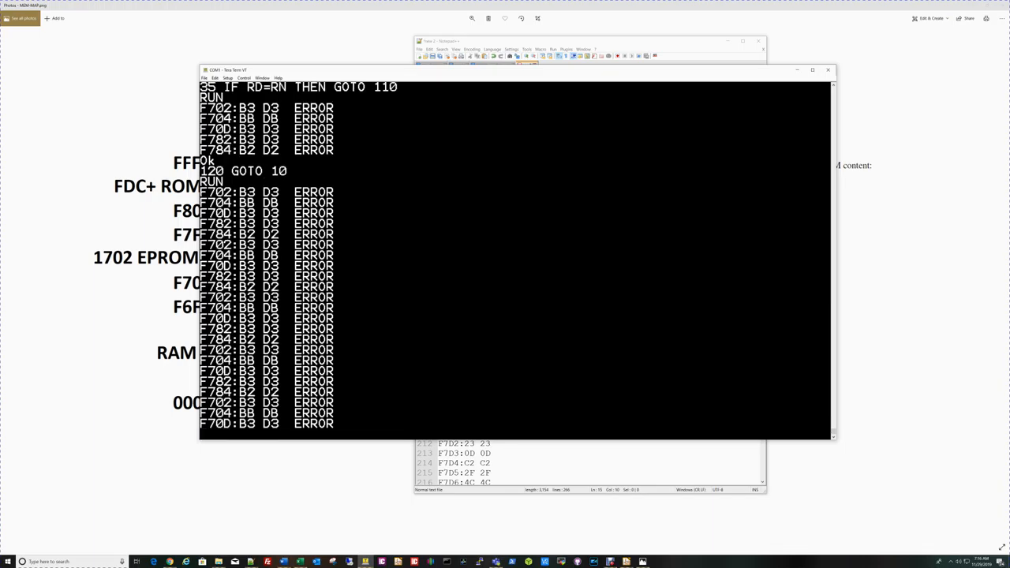
{"action": "scroll", "scroll_direction": "down", "scroll_amount": 3}
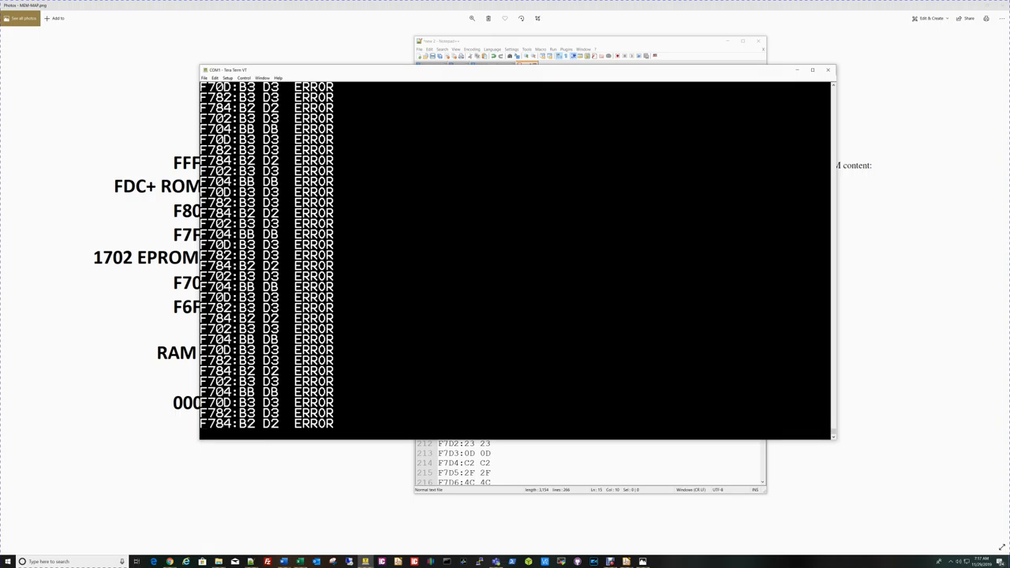
{"action": "scroll", "scroll_direction": "down", "scroll_amount": 3}
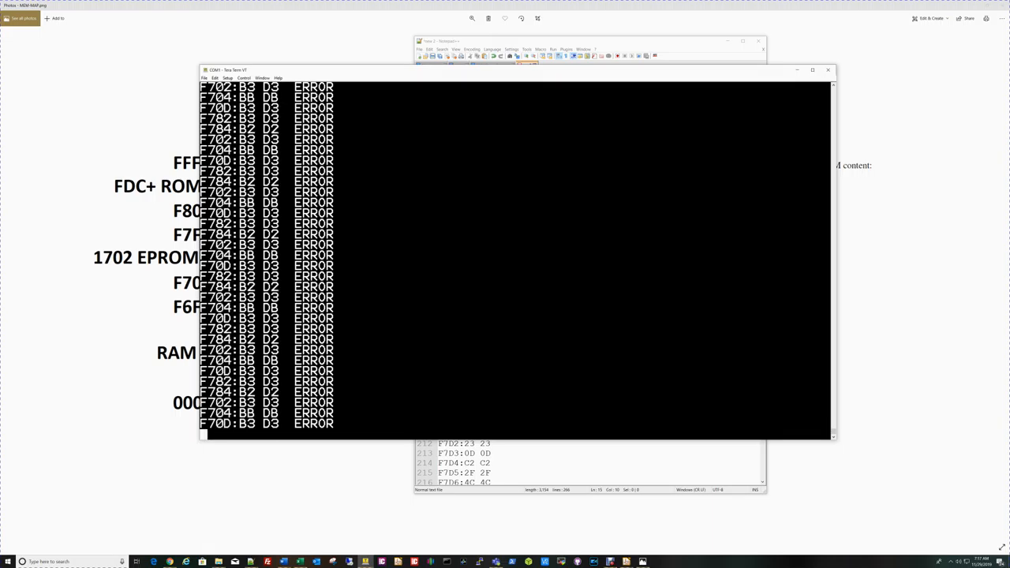